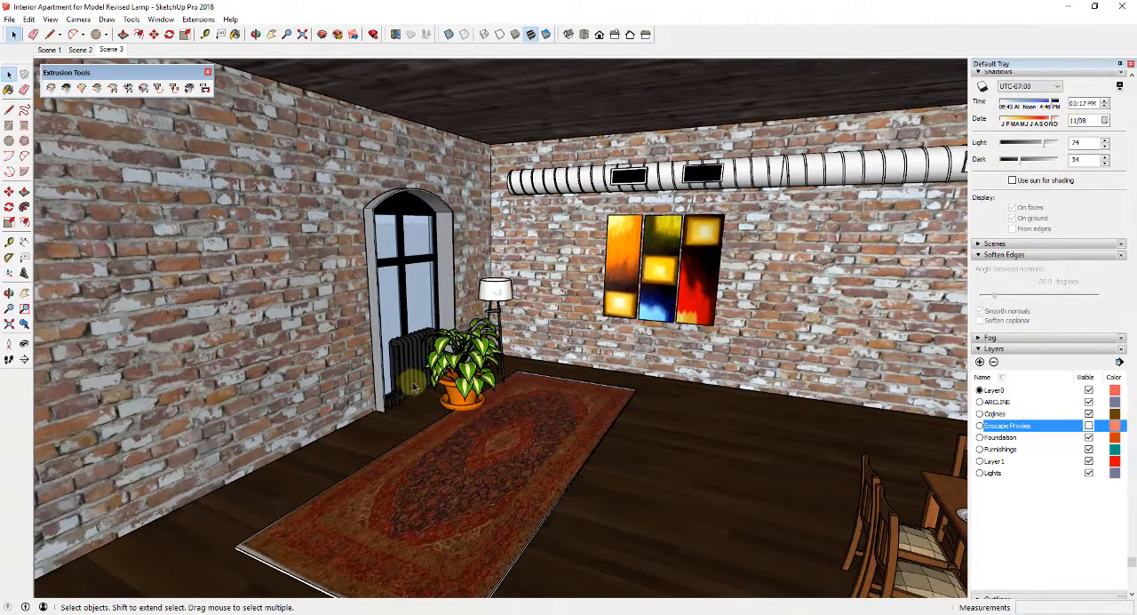
- Zoom in on the floor area beside the radiator
drag(414, 387, 467, 426)
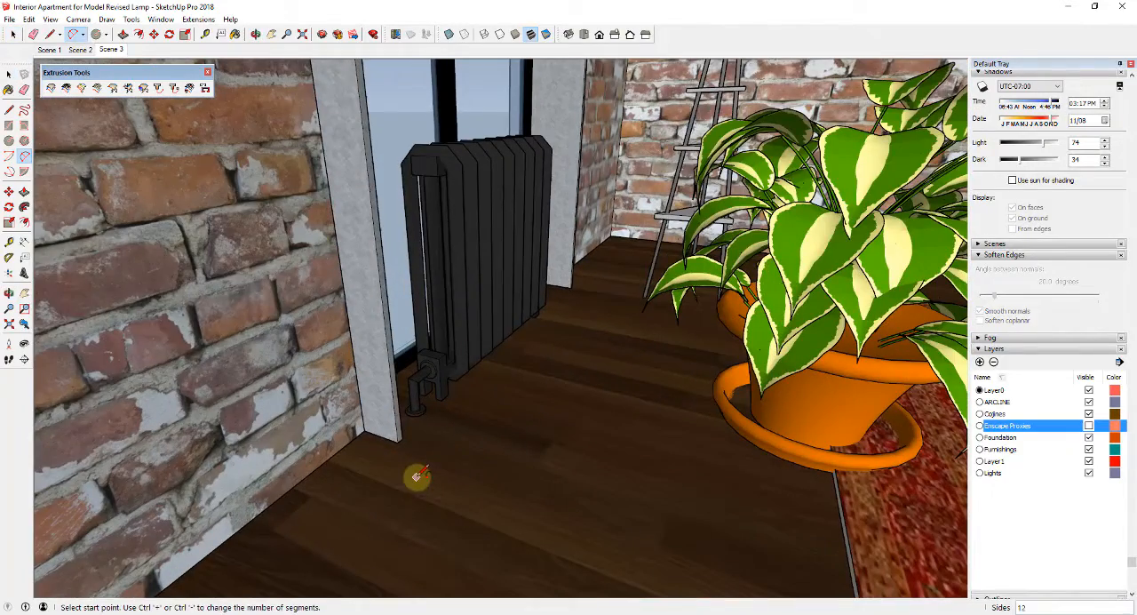
- Chain 2-point arcs into a wavy line along the floor in front of the radiator
click(417, 475)
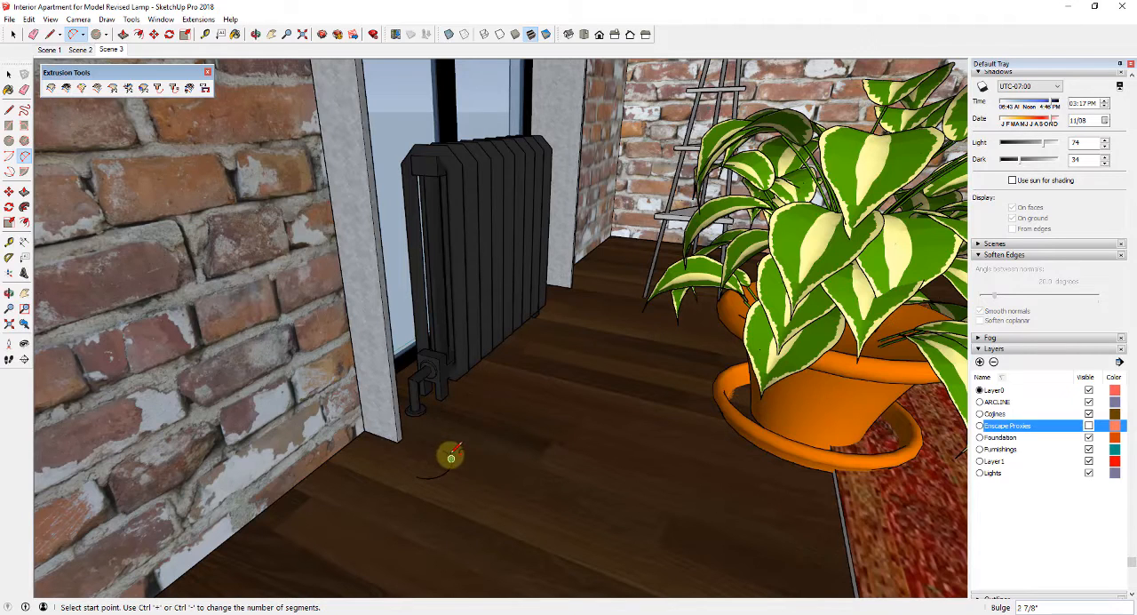
click(451, 457)
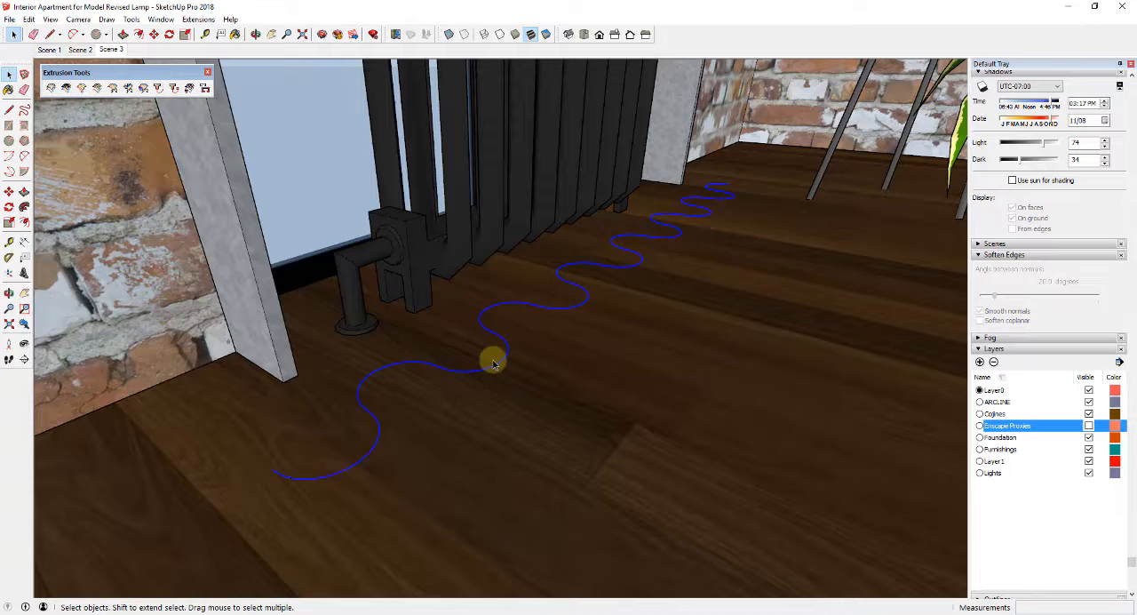
click(198, 18)
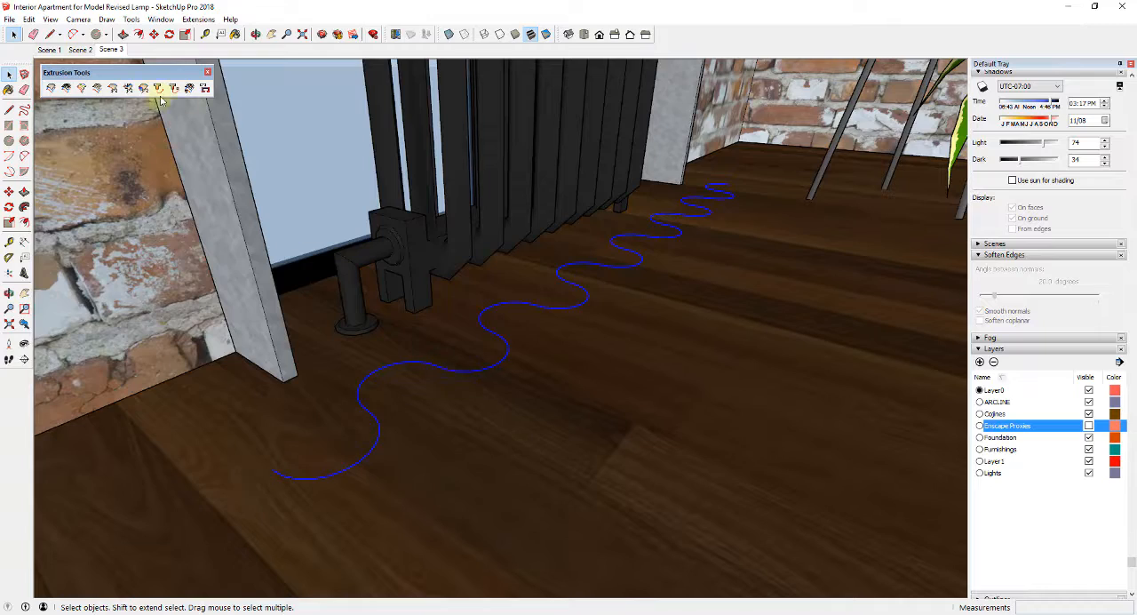
- Extrude the wavy edge upward by vector, accepting face reversal and group explode
click(158, 87)
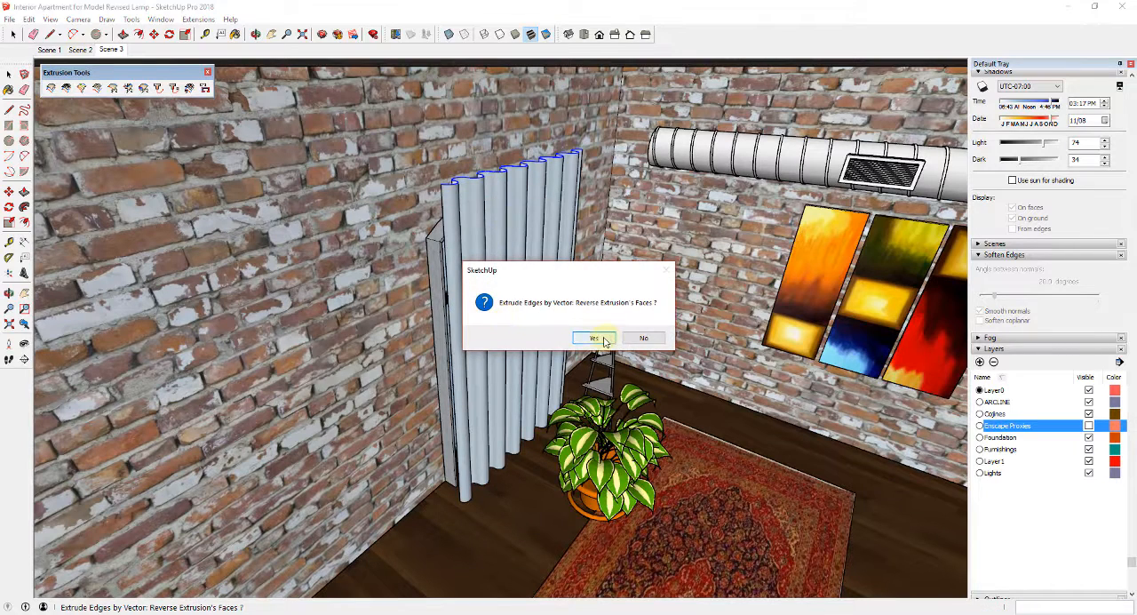
click(593, 337)
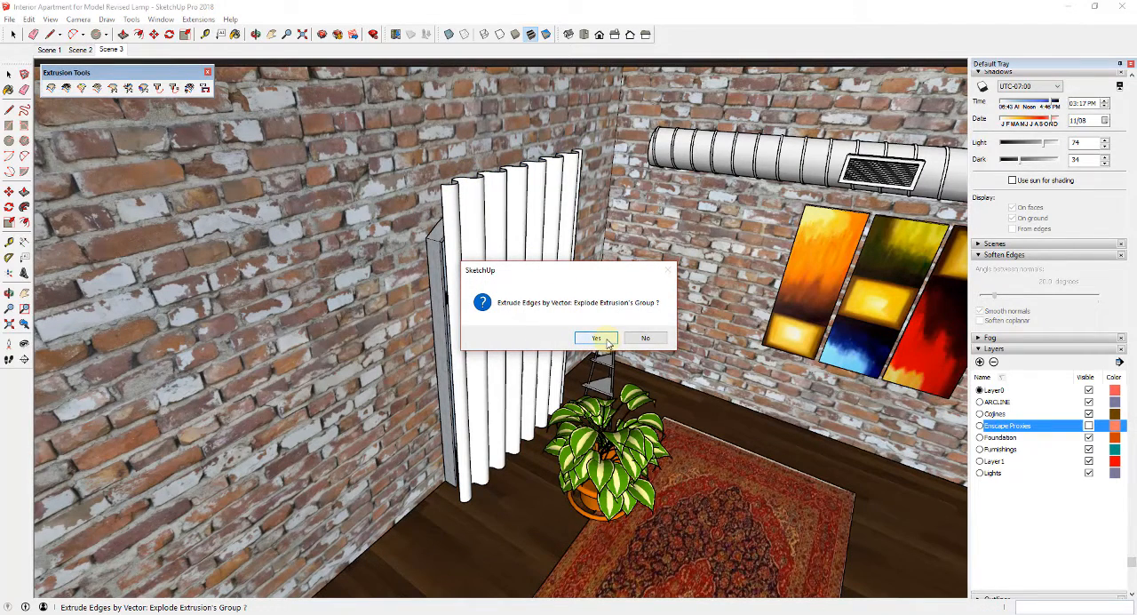
click(594, 337)
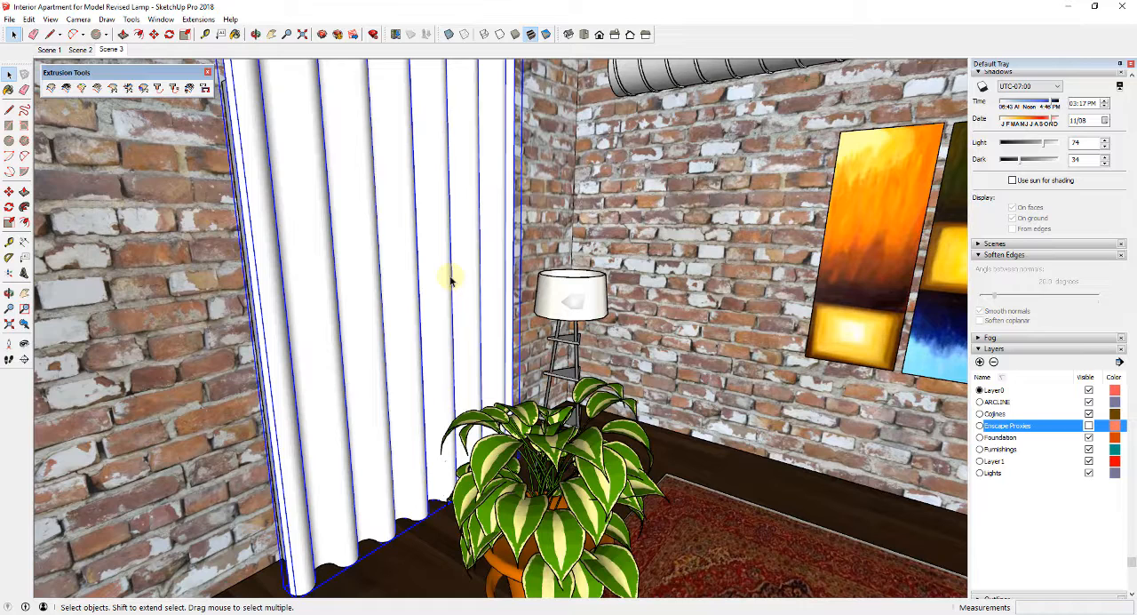
mouse_move(402, 283)
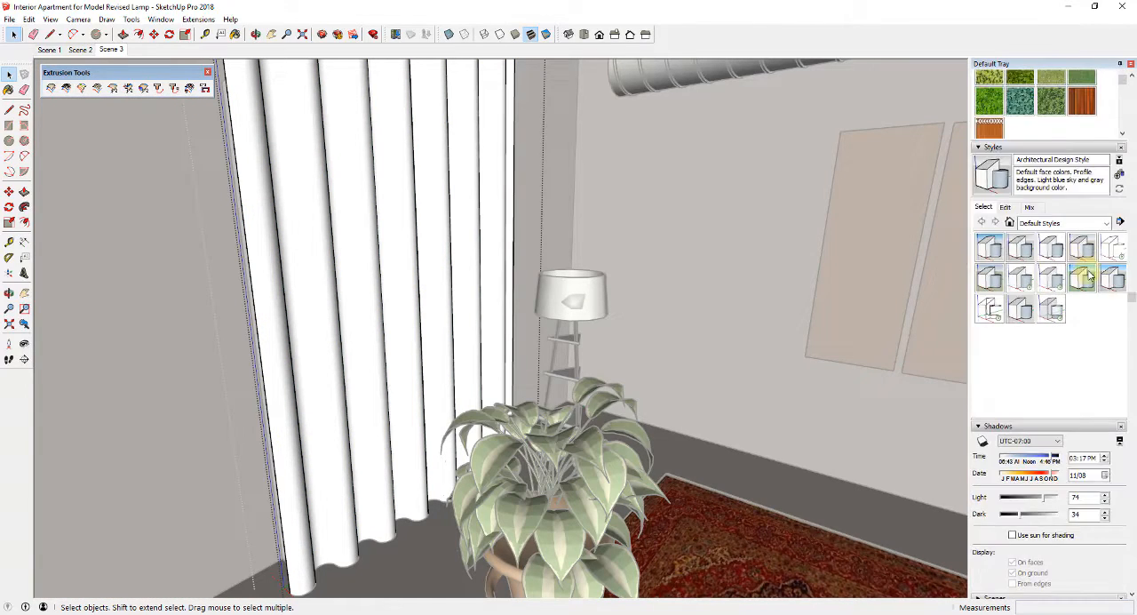
- Apply Wallpaper Dog Bone from Carpet, Fabrics, Leathers to the curtain
click(1107, 195)
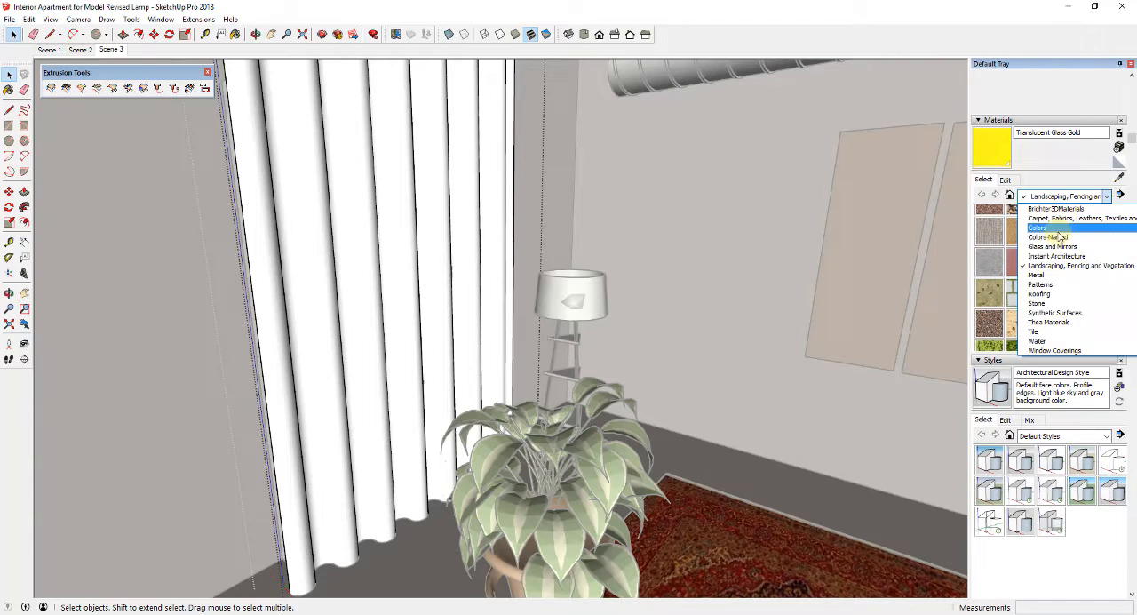
click(1071, 218)
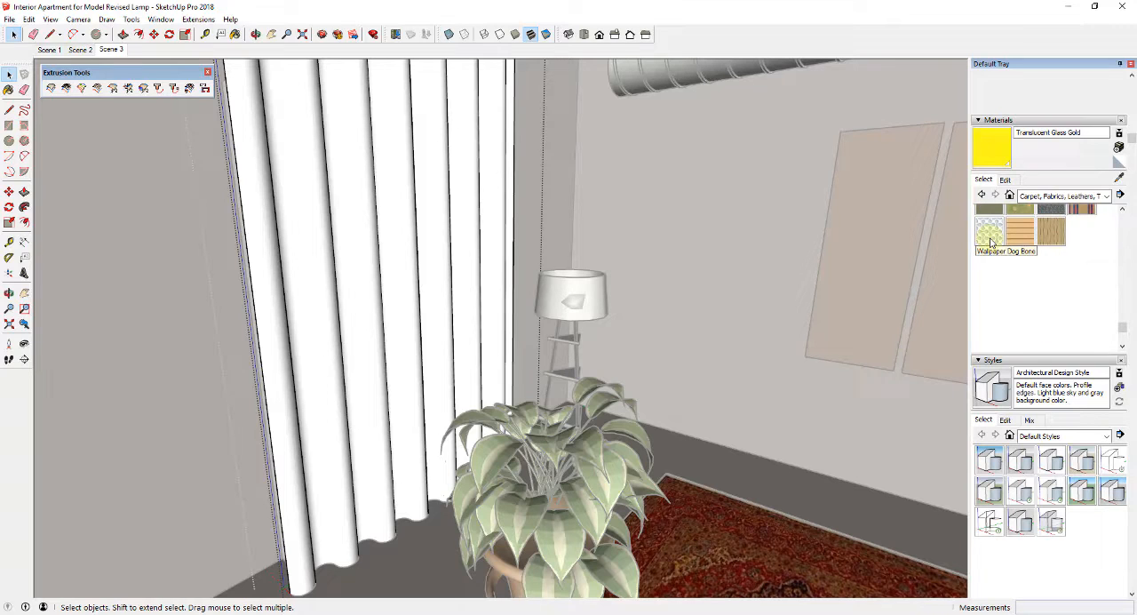
click(400, 213)
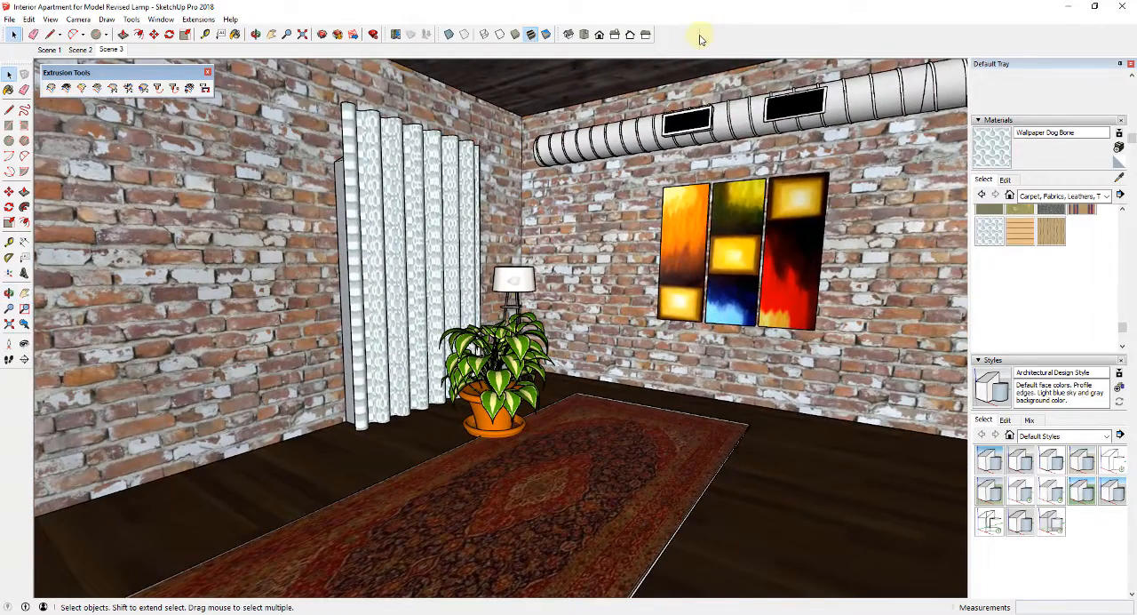
- Enable the Lumion LiveSync toolbar and start LiveSync
right_click(702, 34)
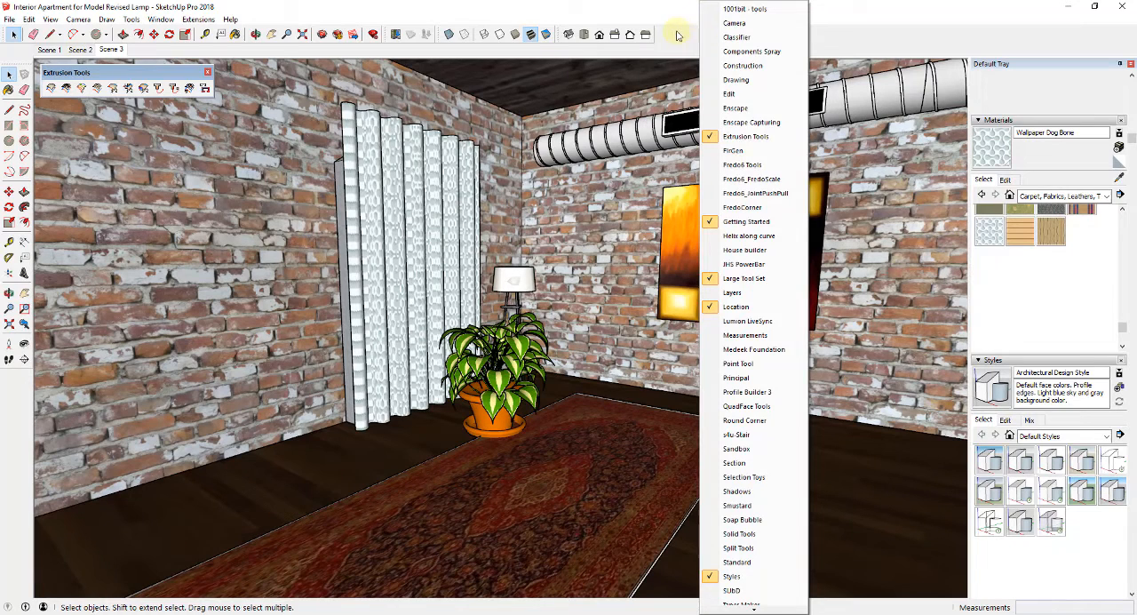
click(678, 36)
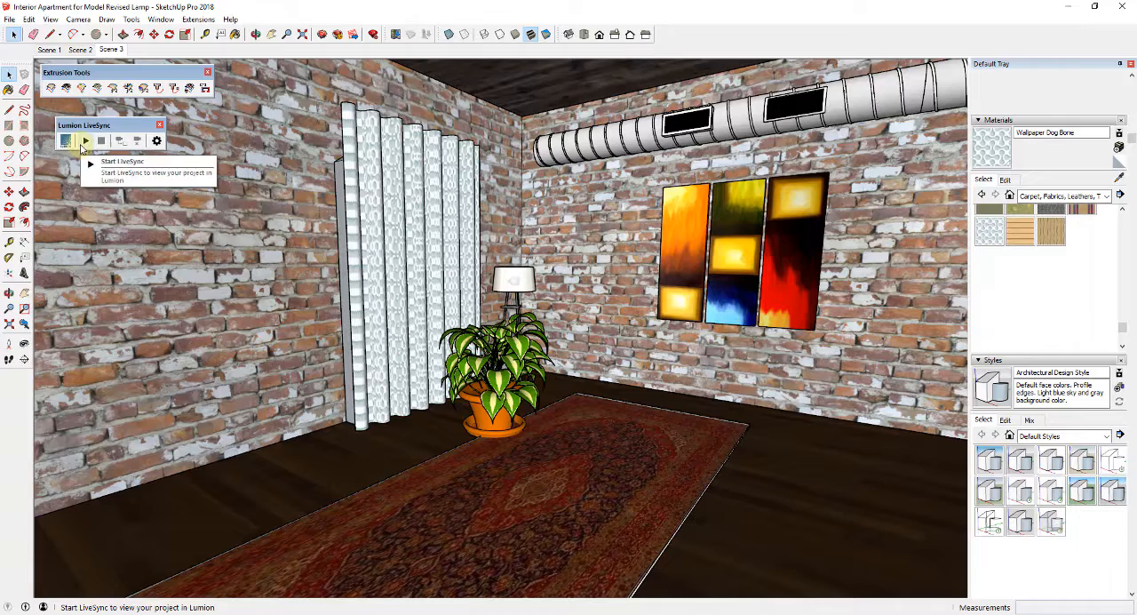
click(9, 19)
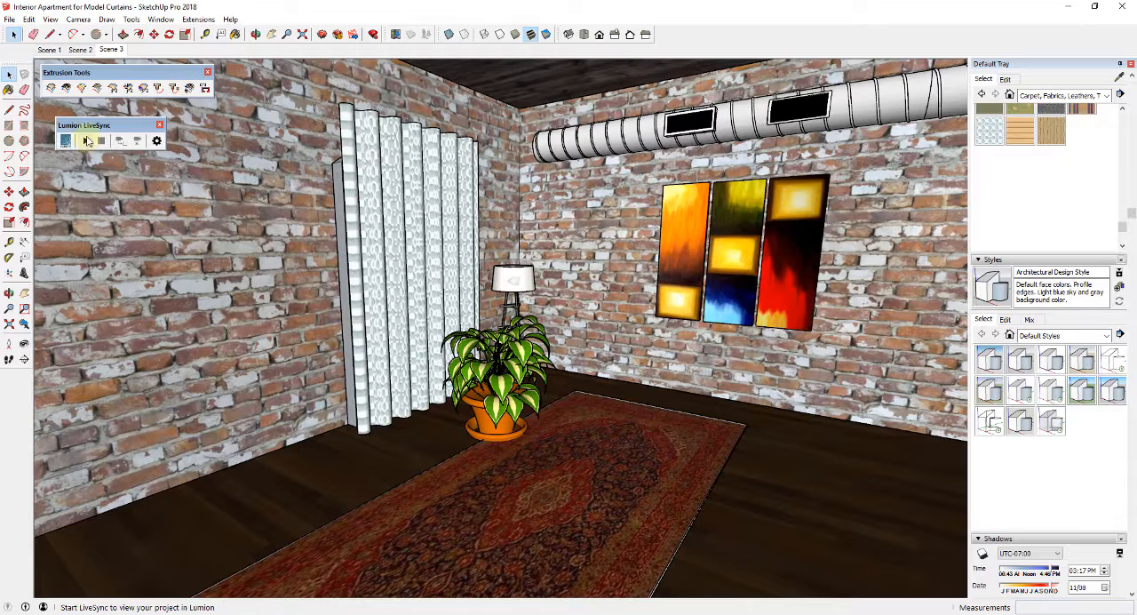
click(87, 140)
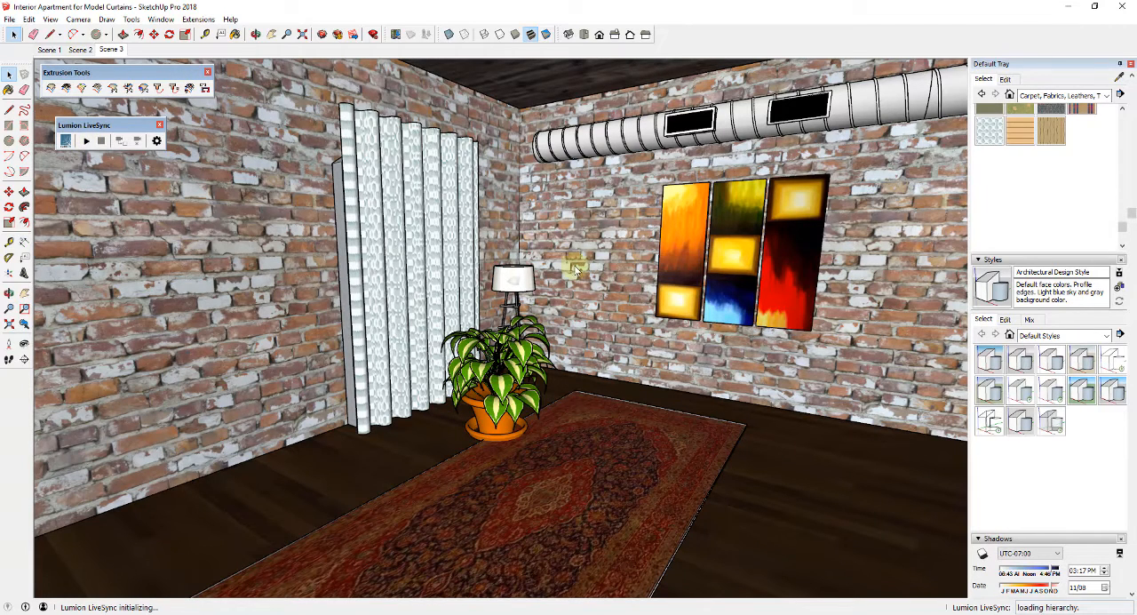
mouse_move(84, 141)
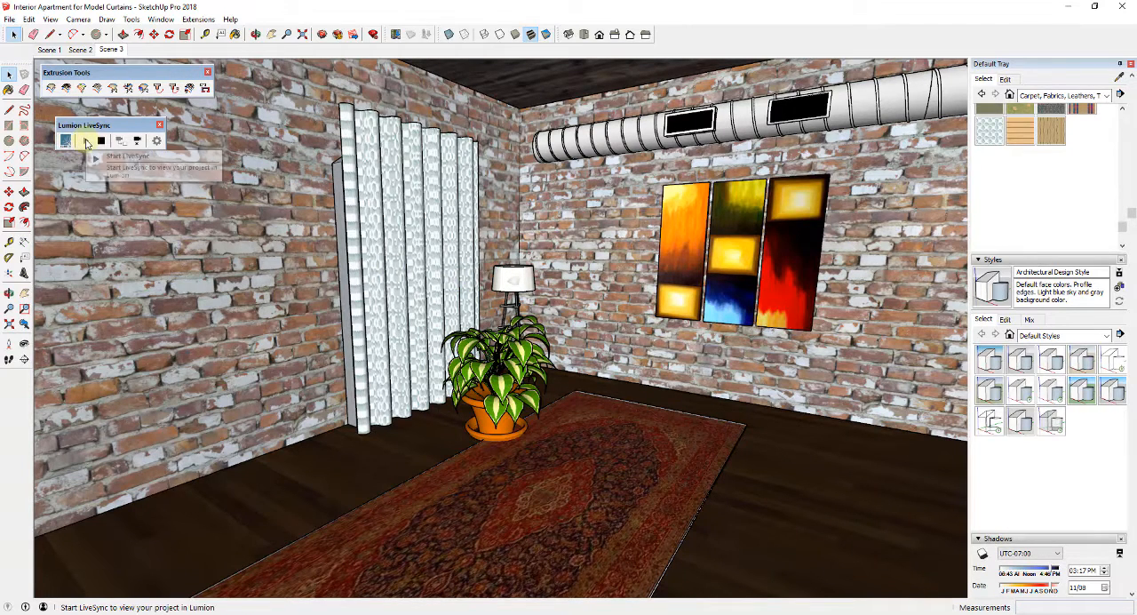
mouse_move(550, 436)
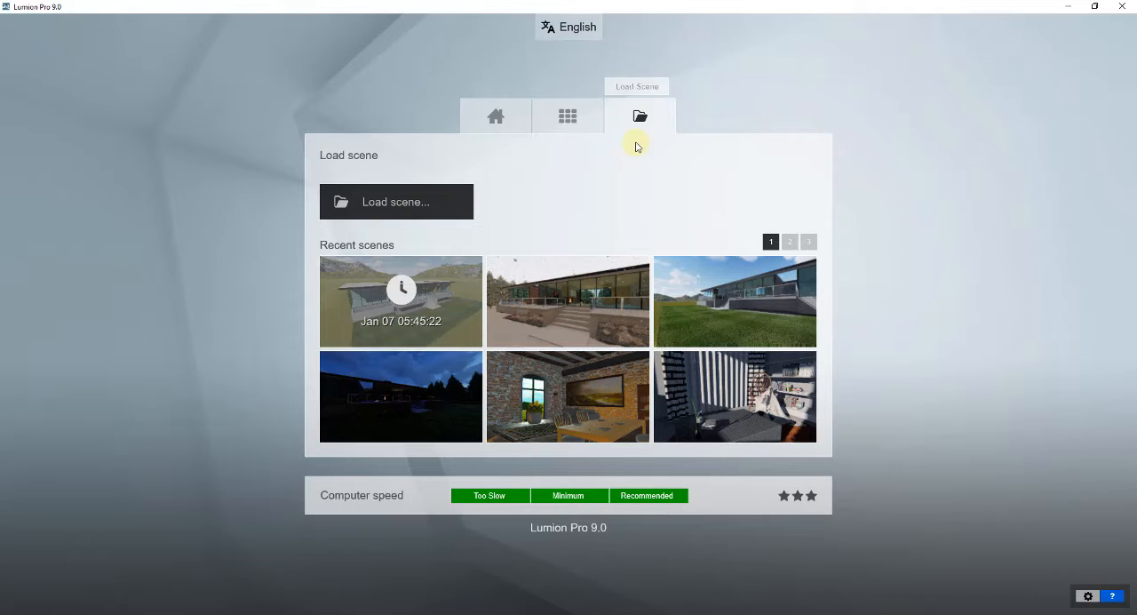
- Return to Lumion's start screen to choose the Mountain Range preset
click(495, 115)
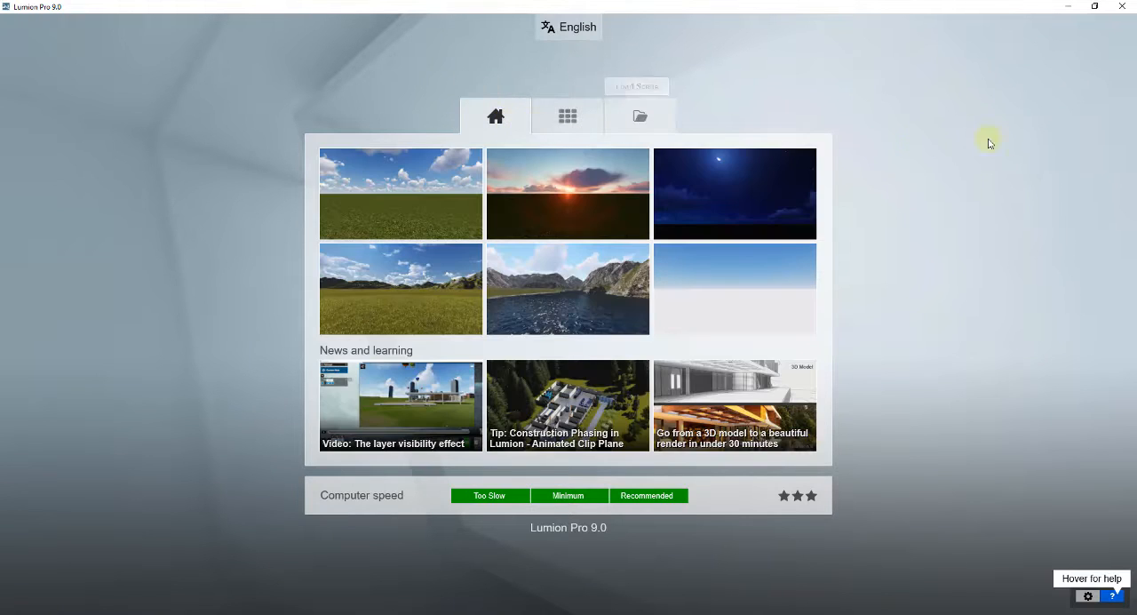
mouse_move(672, 184)
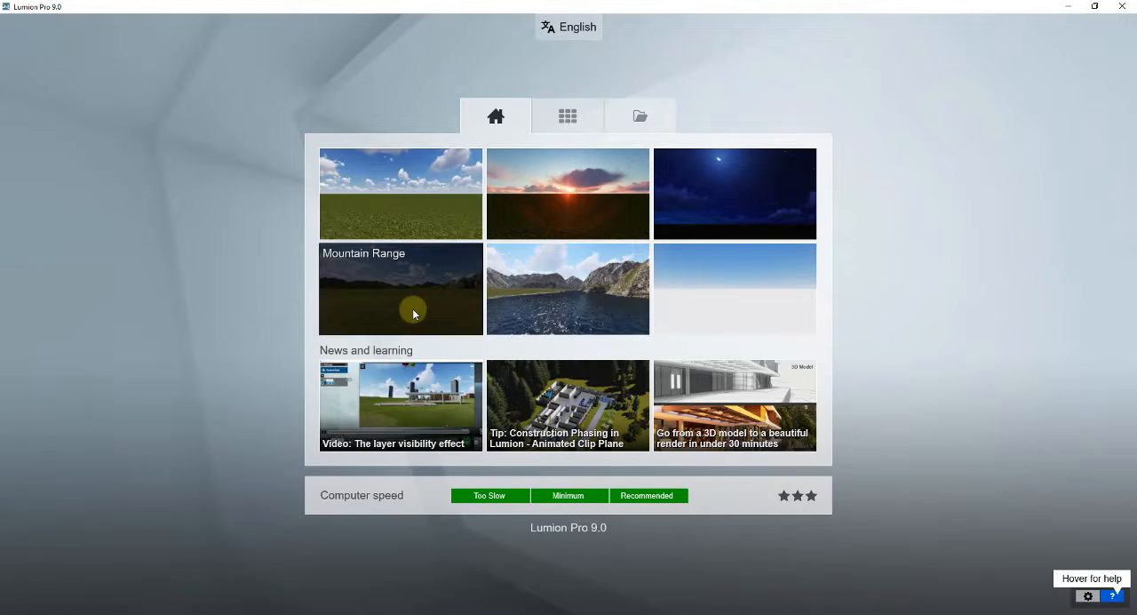
mouse_move(418, 308)
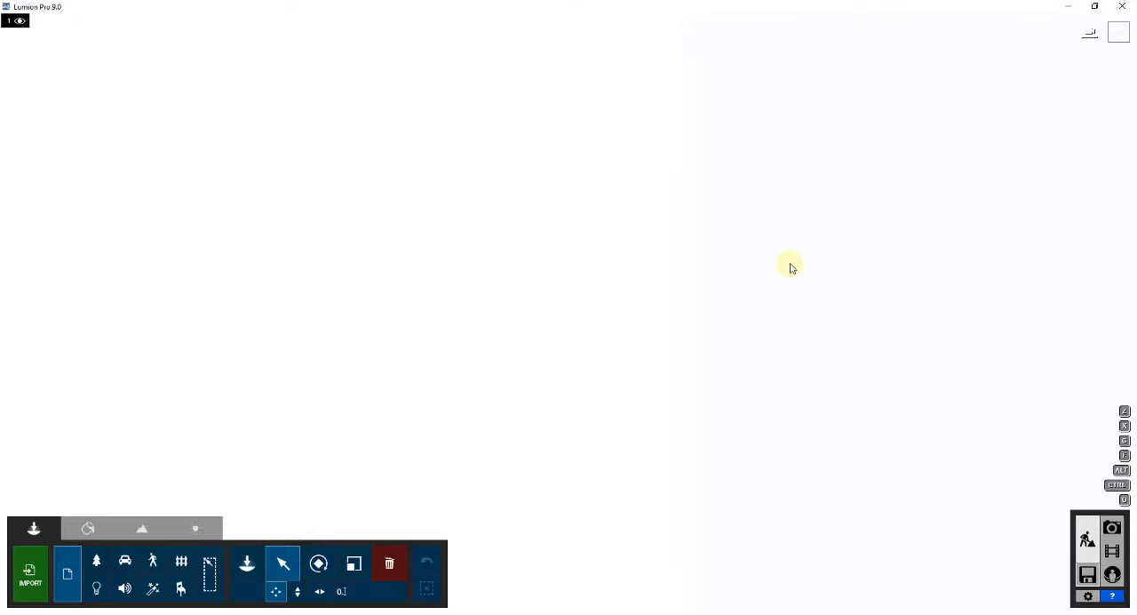
mouse_move(771, 251)
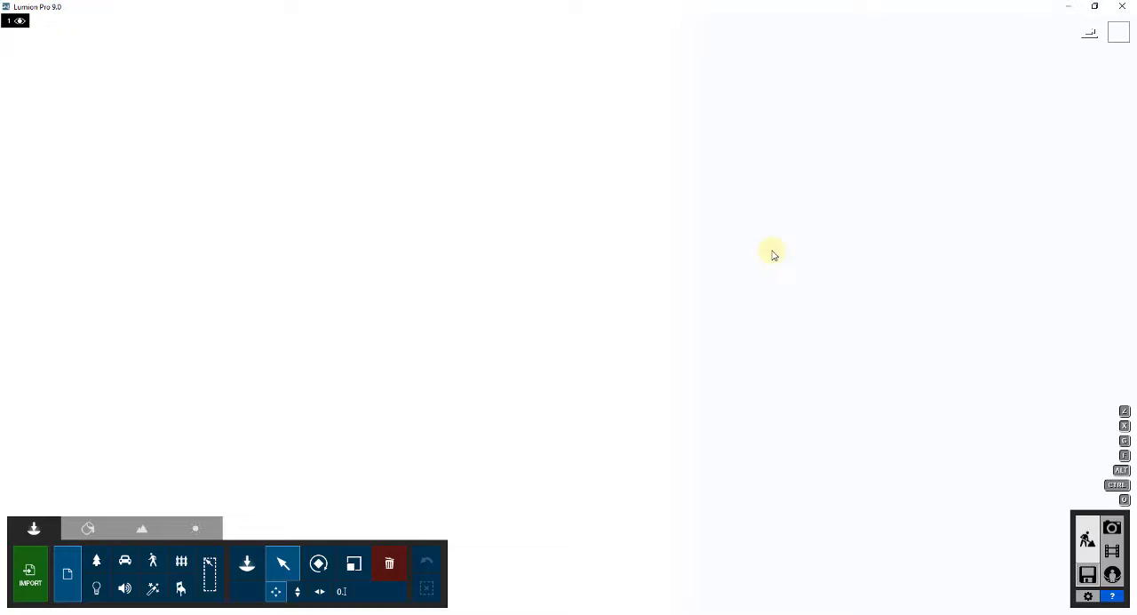
mouse_move(593, 422)
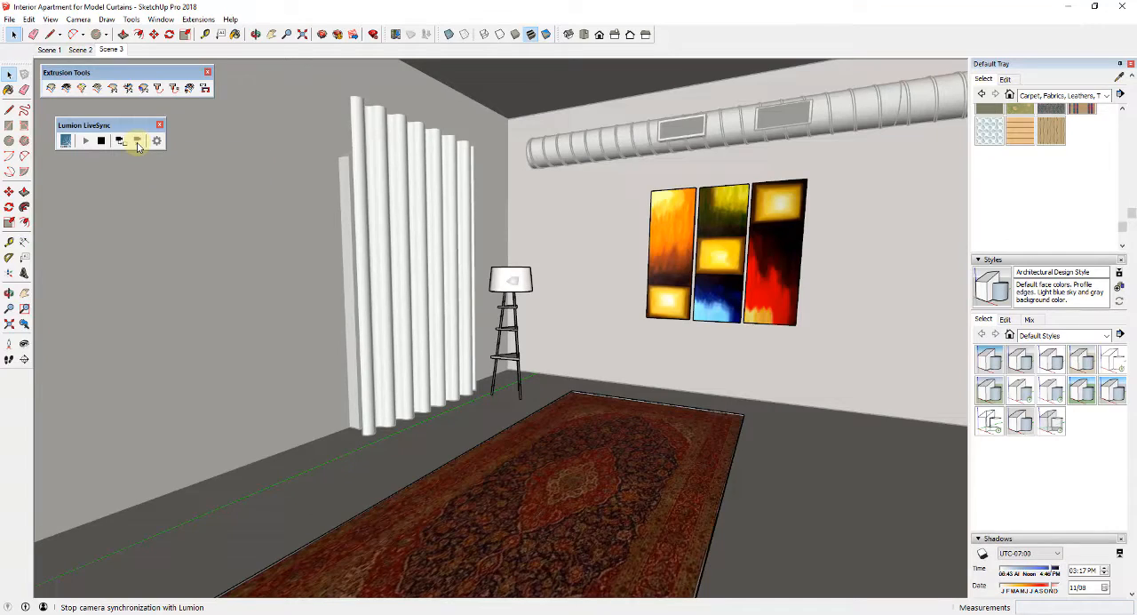
- Turn on LiveSync camera synchronization so Lumion follows the SketchUp view
click(137, 140)
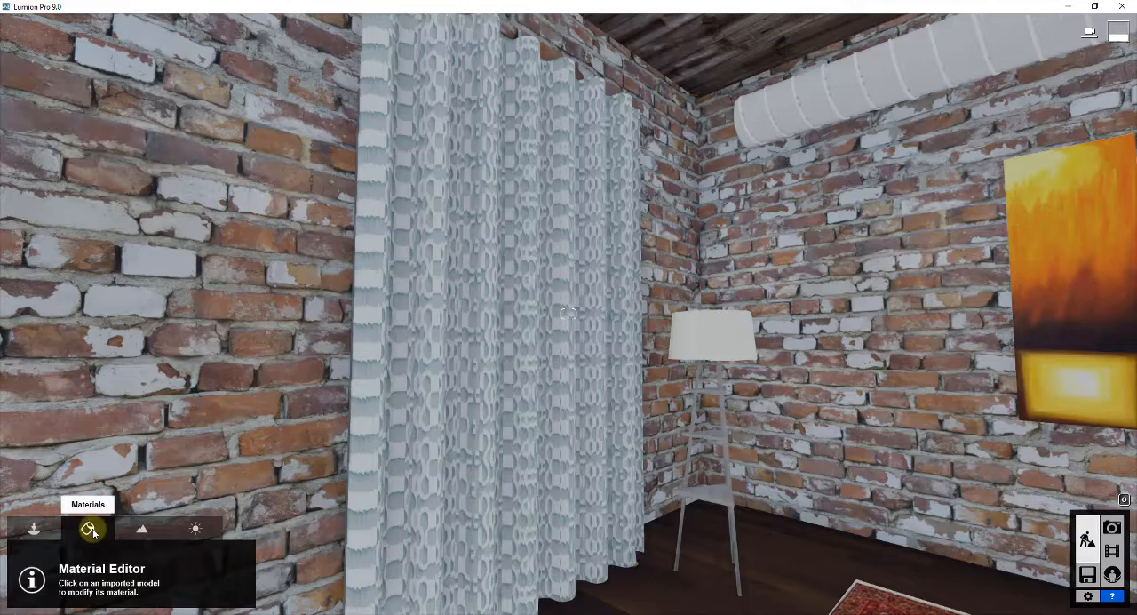
- Open the Materials tab and select the curtain's Wallpaper Dog Bone material
click(481, 302)
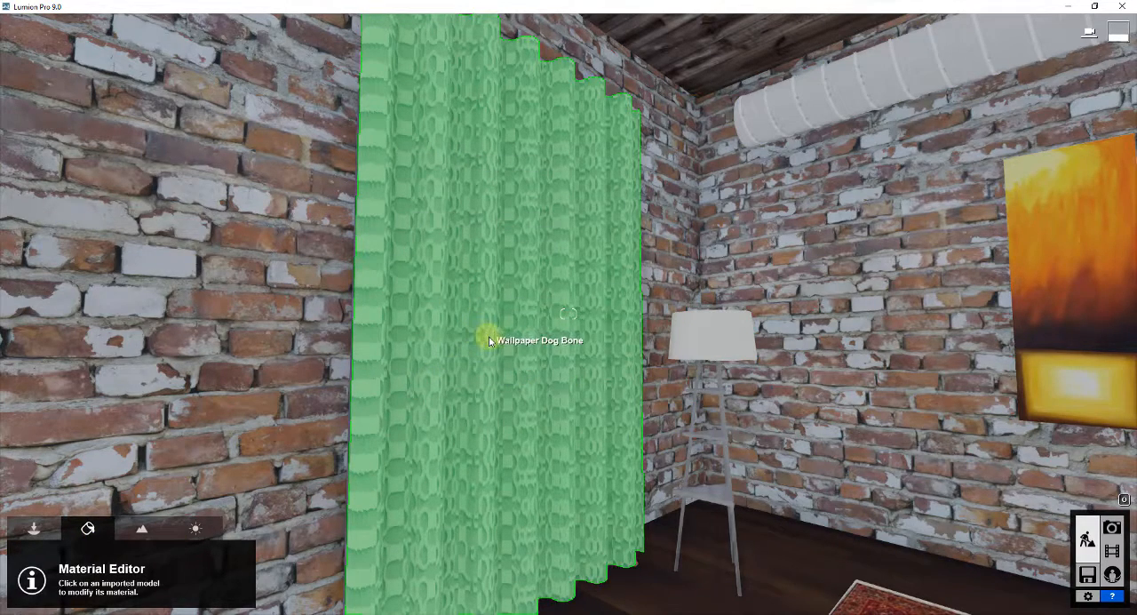
click(490, 341)
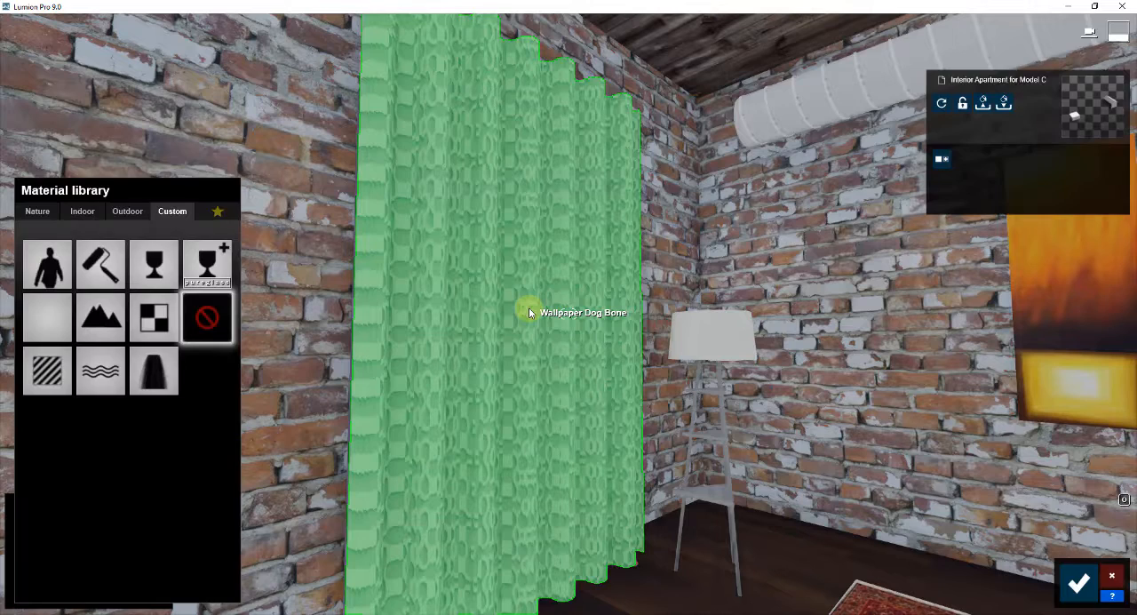
mouse_move(533, 365)
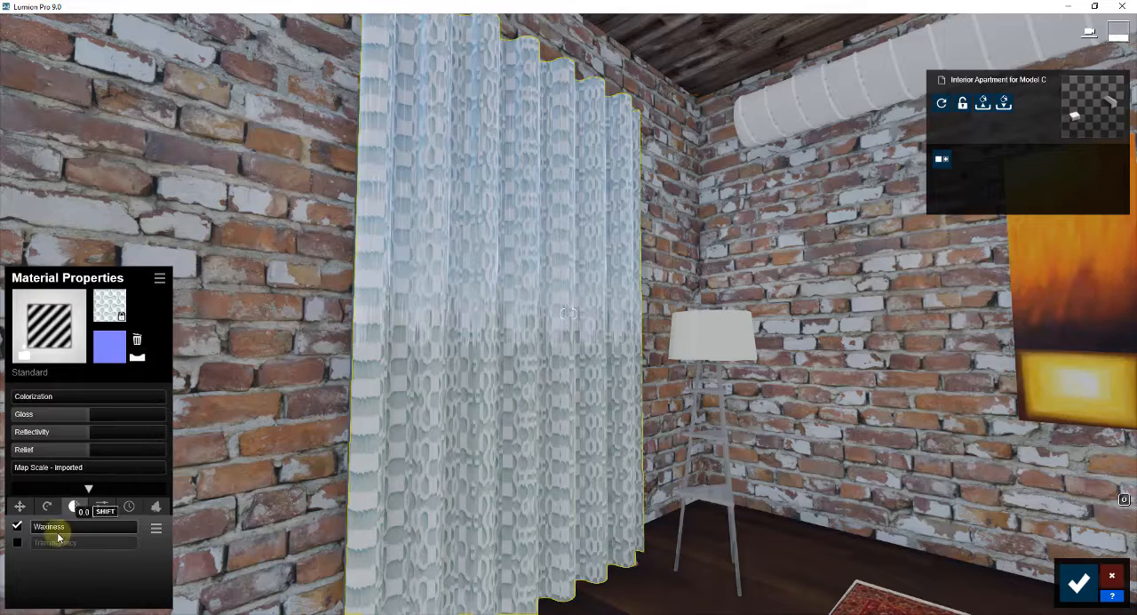
- Enable Transparency on the curtain material and adjust its slider
click(56, 542)
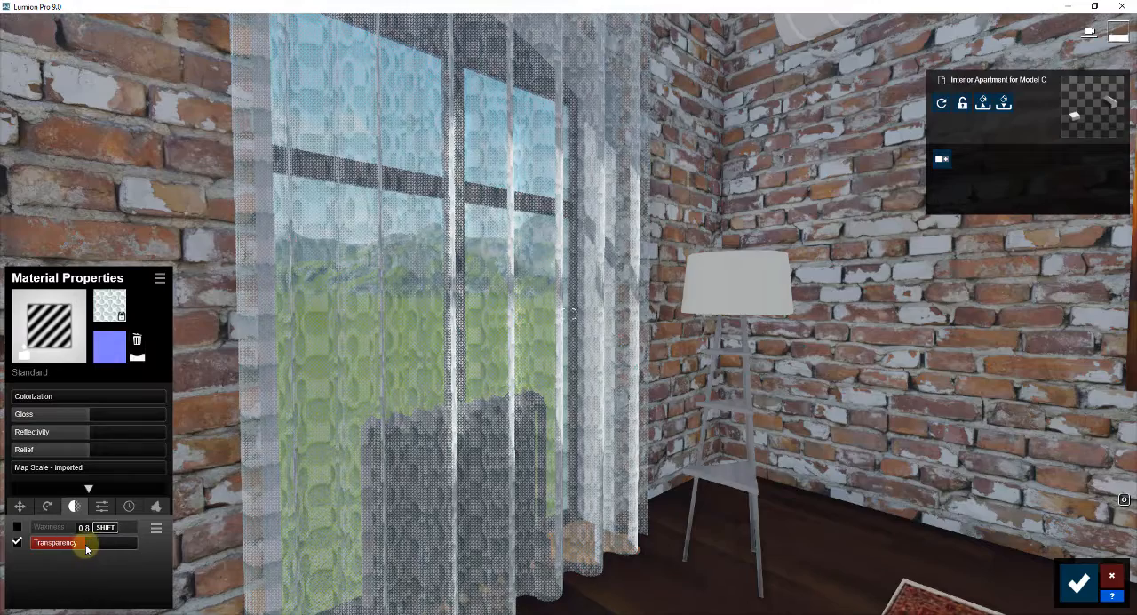
drag(97, 540, 84, 540)
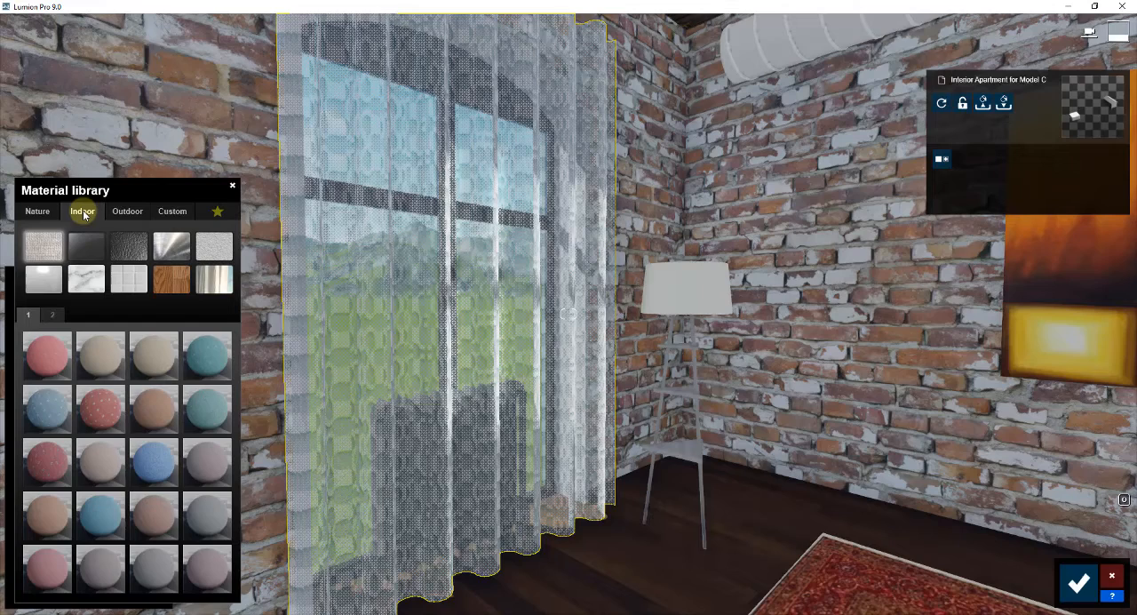
mouse_move(213, 279)
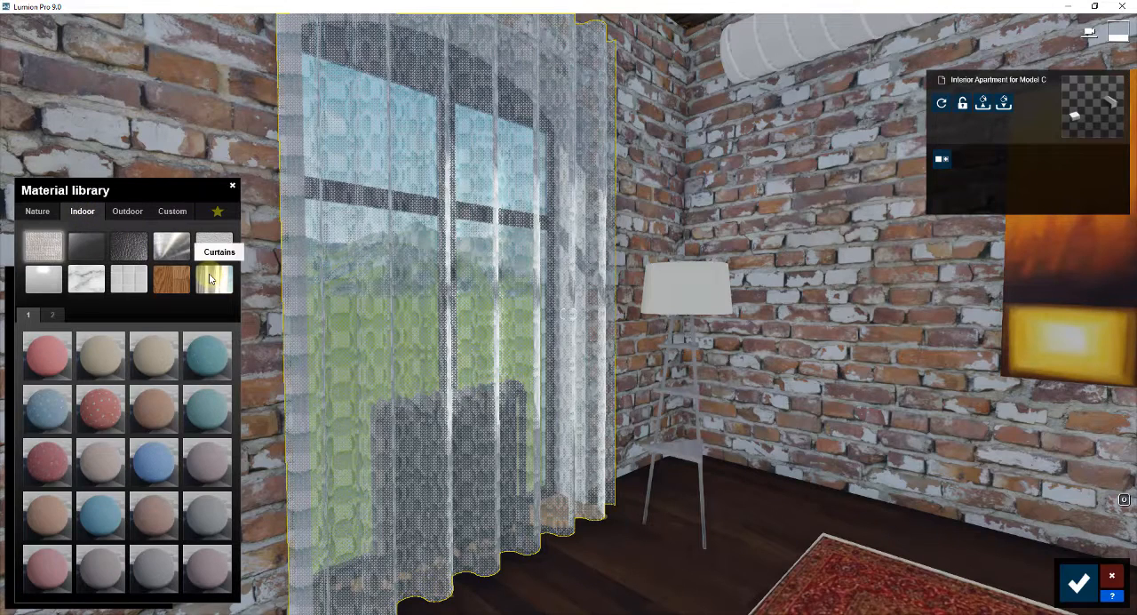
- Preview white sheer, striped, green and orange materials from the Indoor Curtains library
click(213, 278)
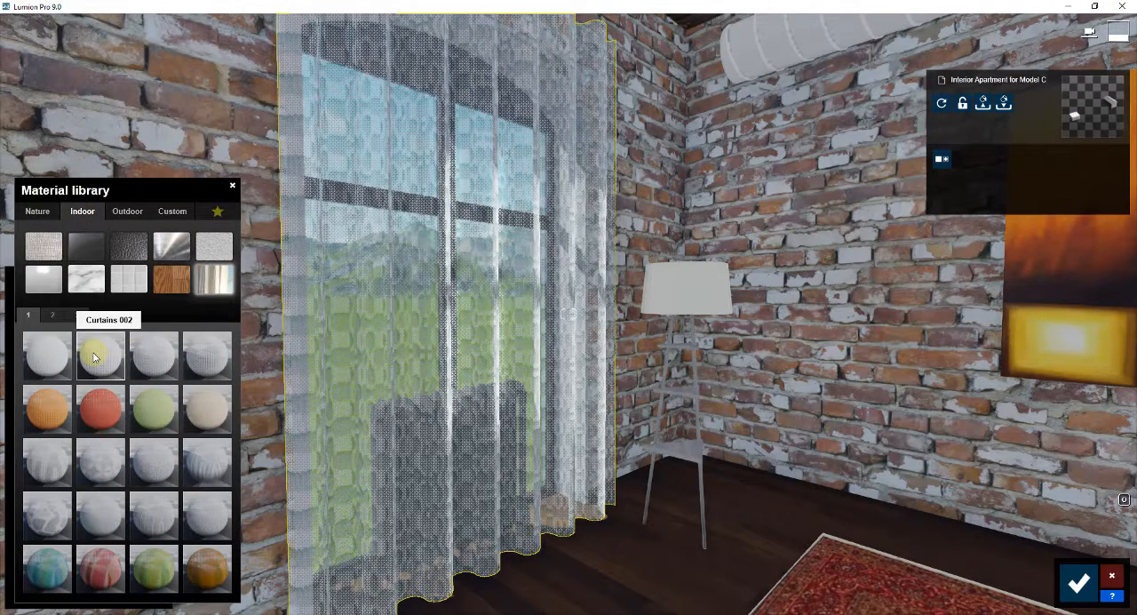
click(100, 355)
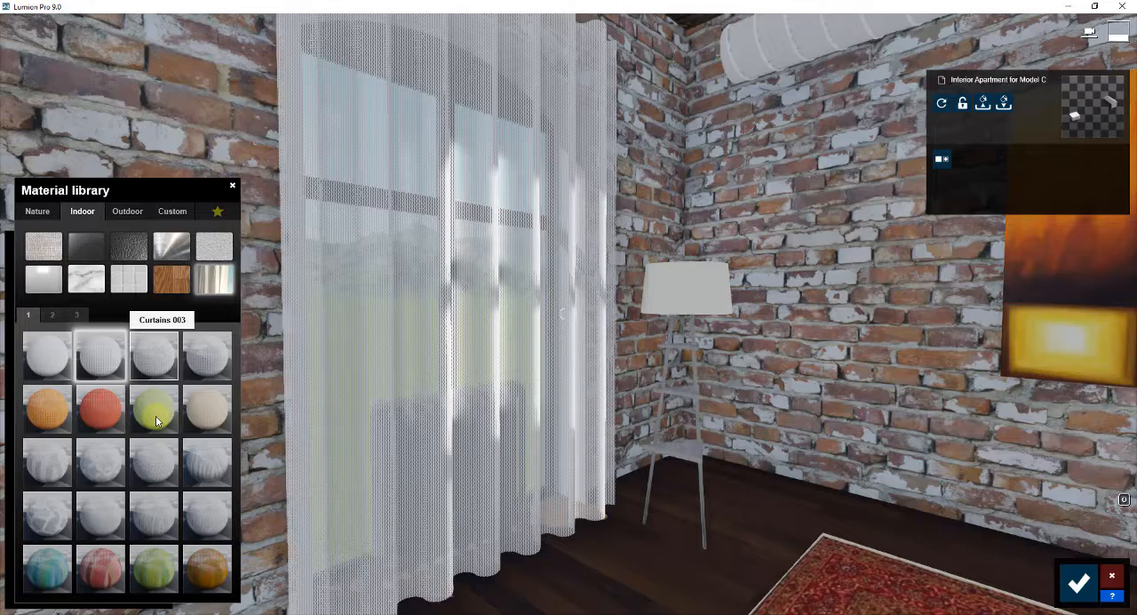
click(154, 516)
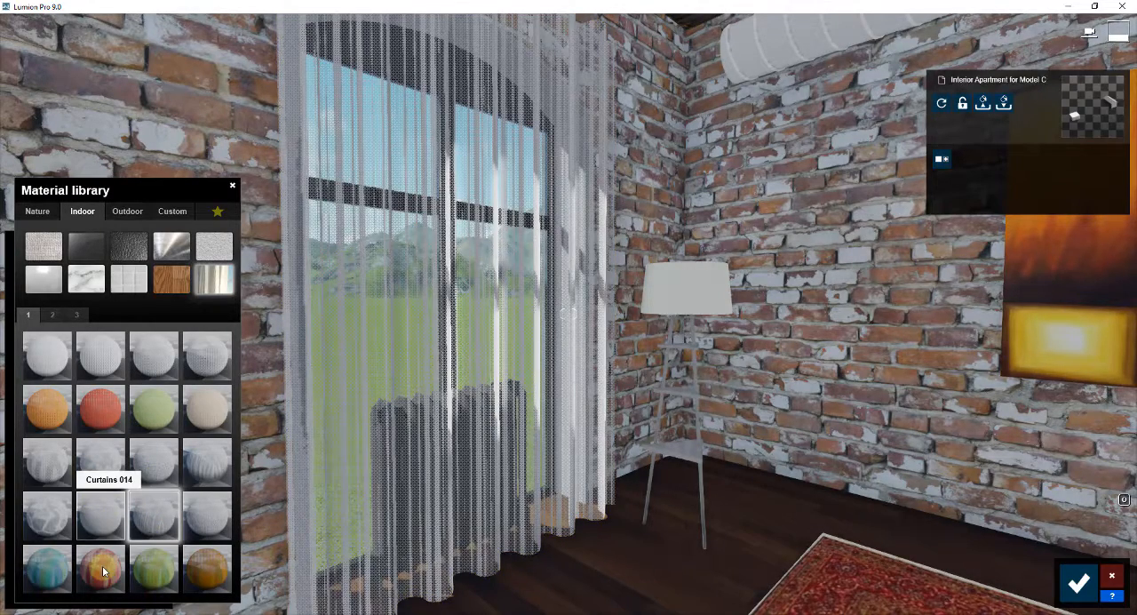
click(207, 568)
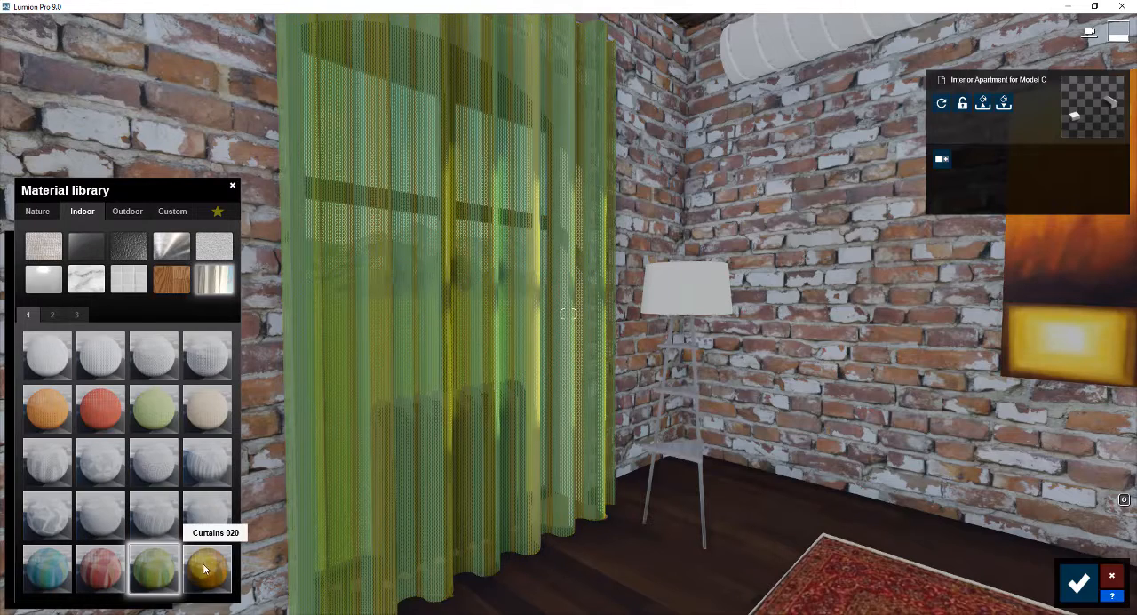
click(207, 569)
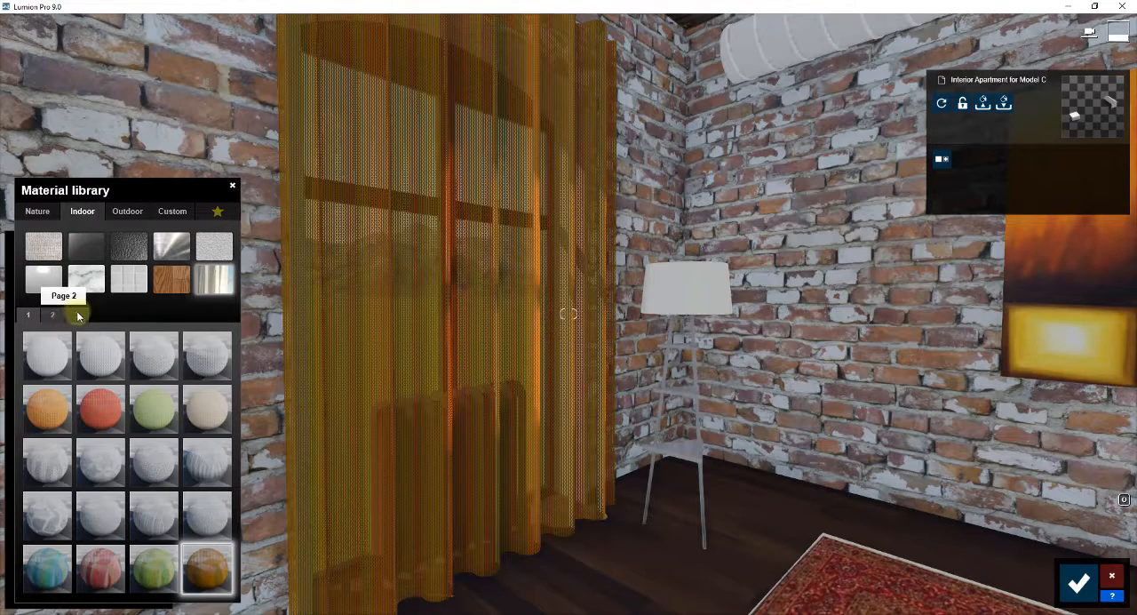
- Try a floral pattern on later pages, then apply Curtains 010
click(52, 315)
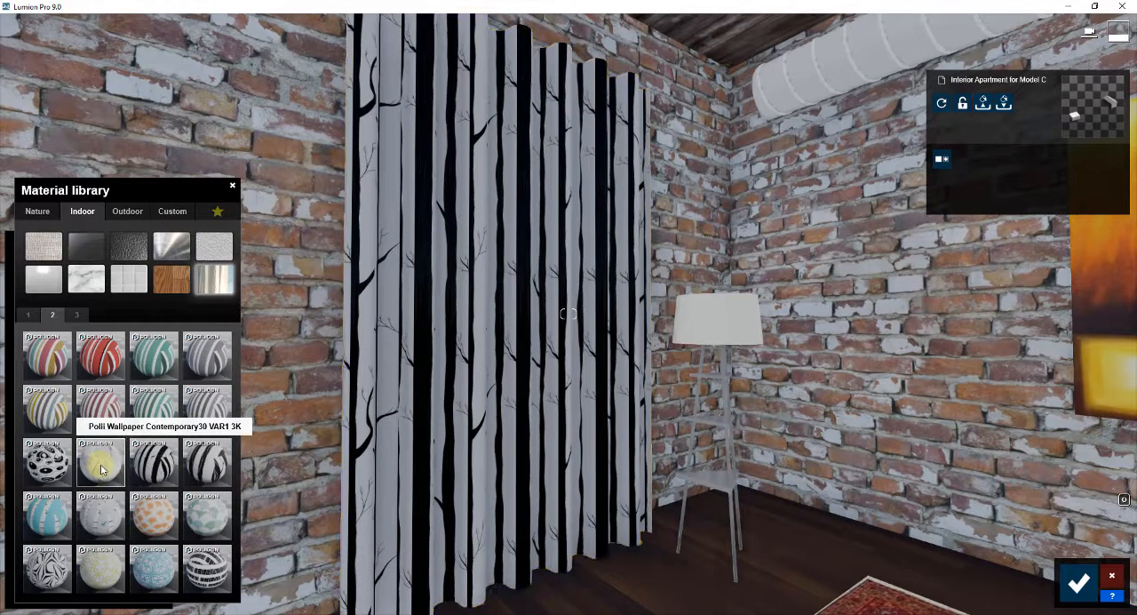
click(77, 314)
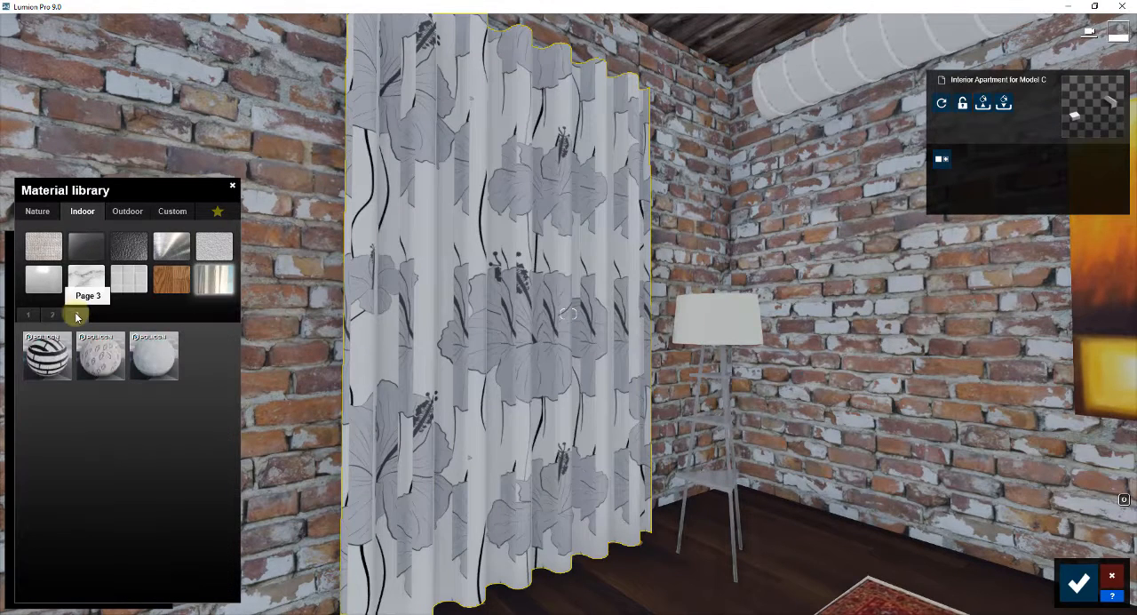
click(28, 315)
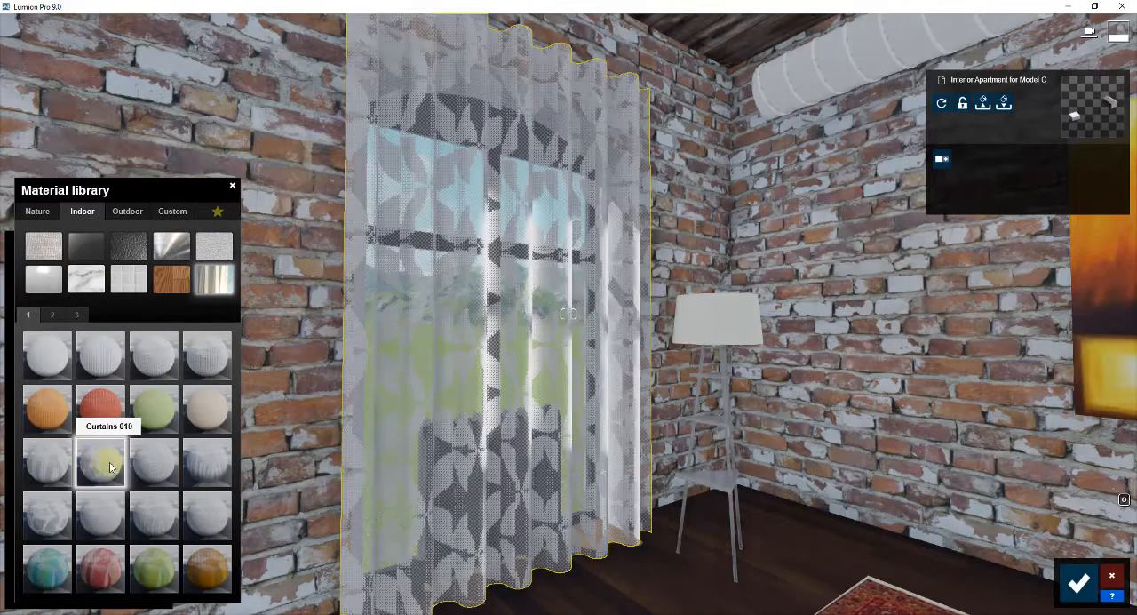
click(100, 462)
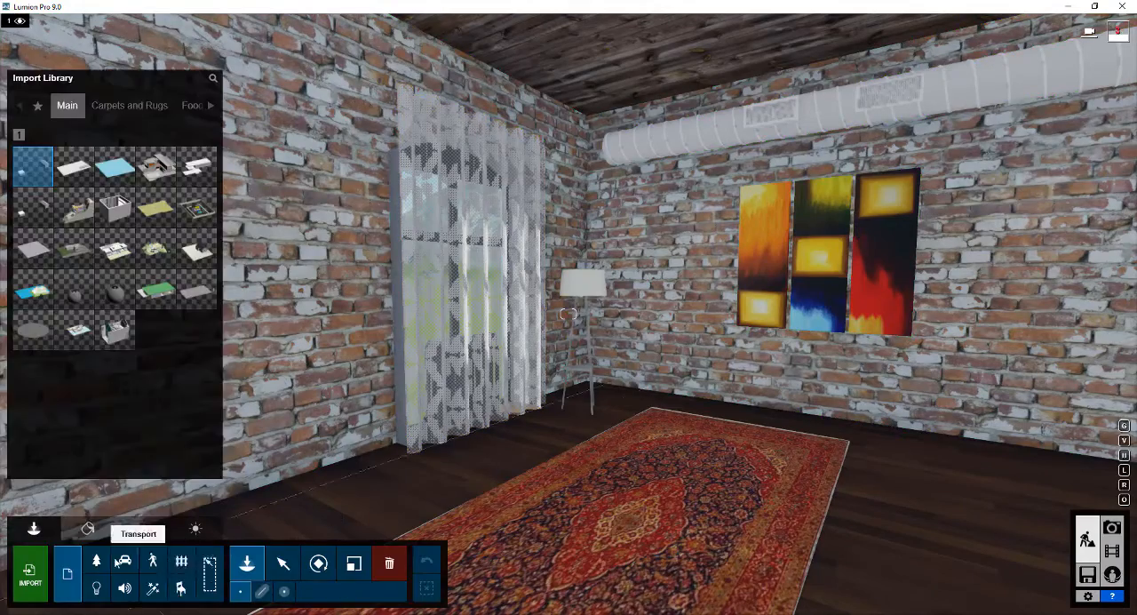
- Open the indoor furniture library to place the sofa, then search for 'plant'
click(180, 587)
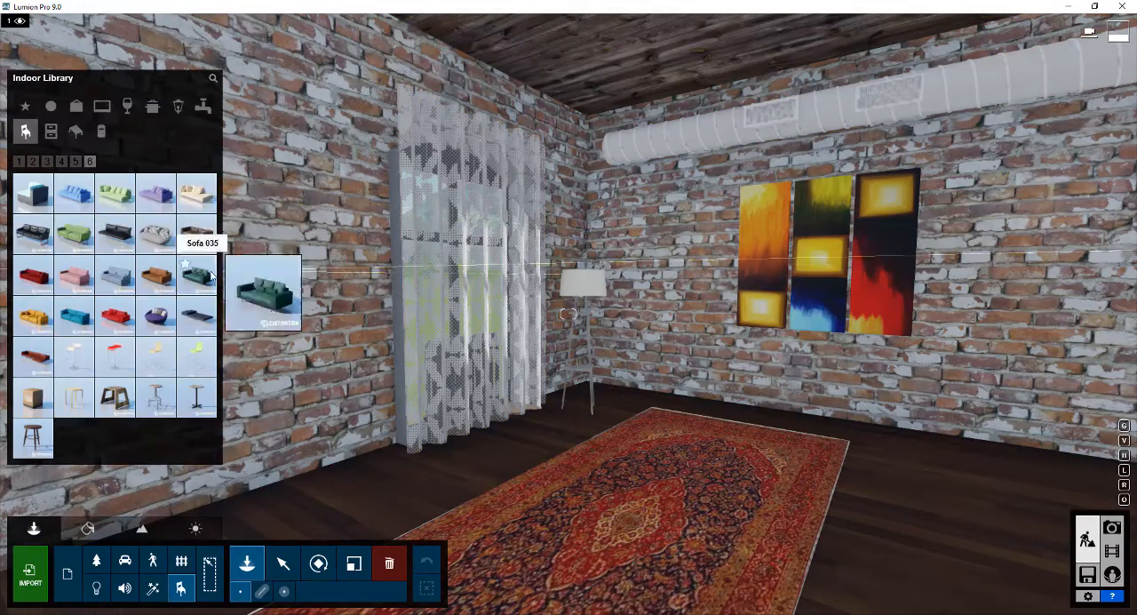
text(plant)
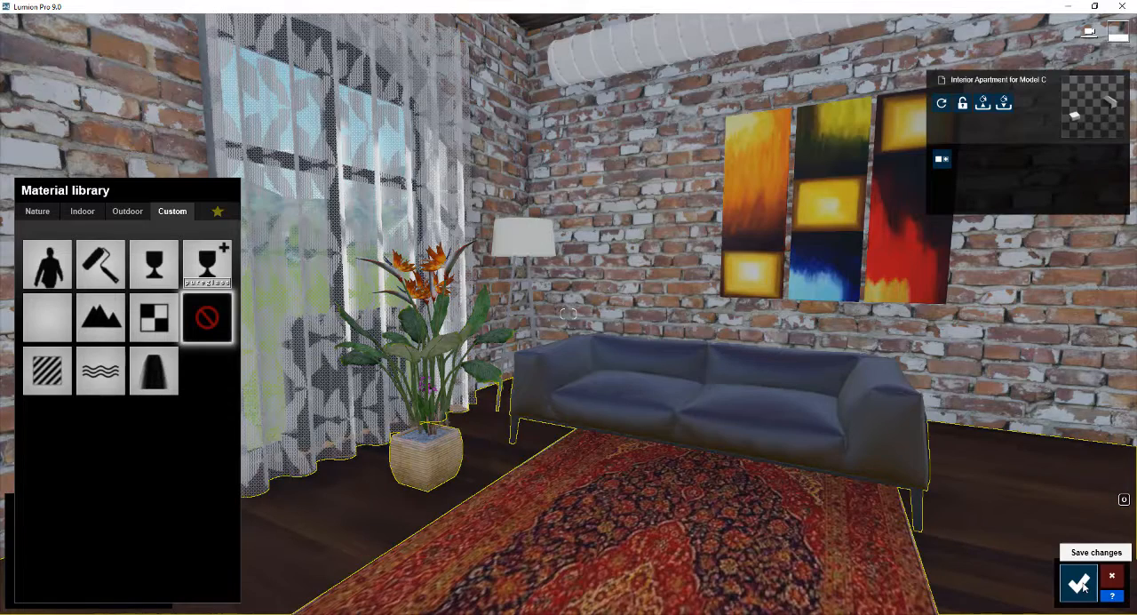
- In Photo mode, load the saved effects preset and review the Sun effect's brightness
click(1078, 582)
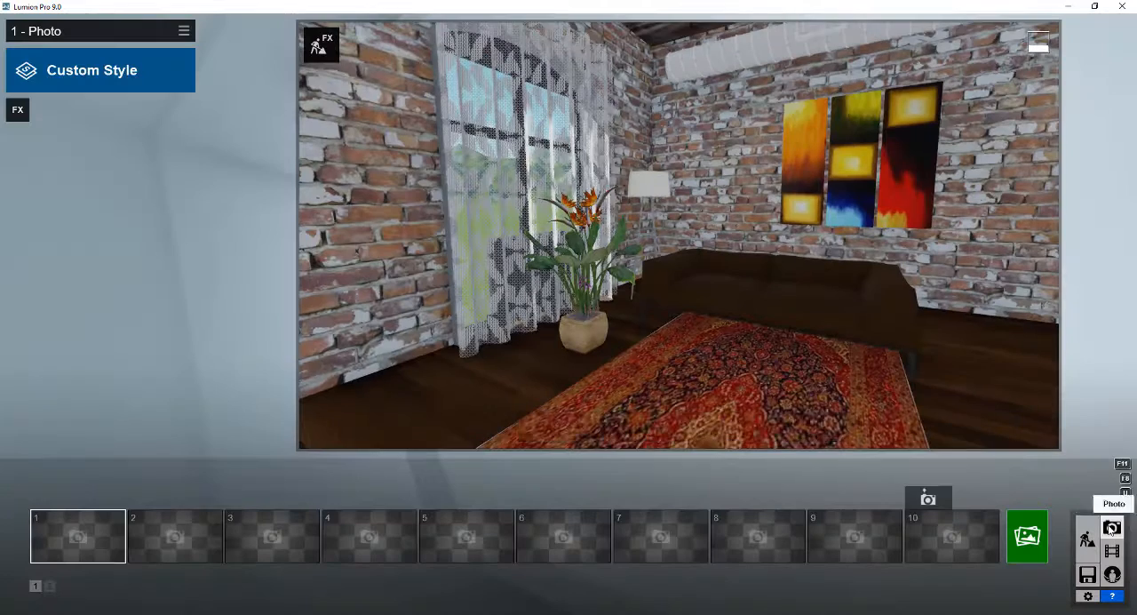
click(100, 70)
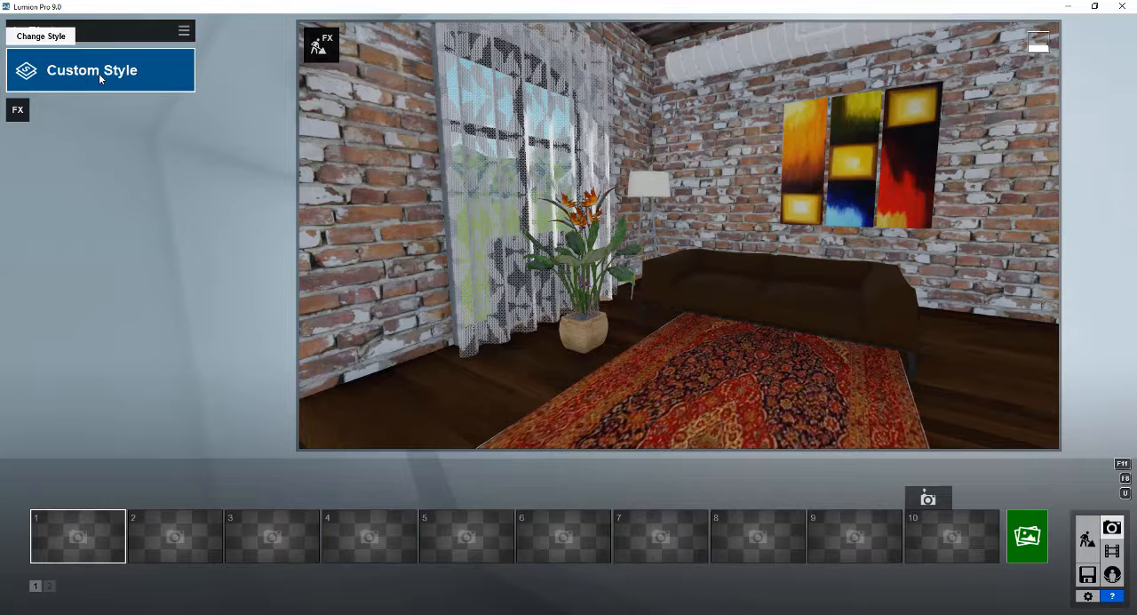
click(184, 32)
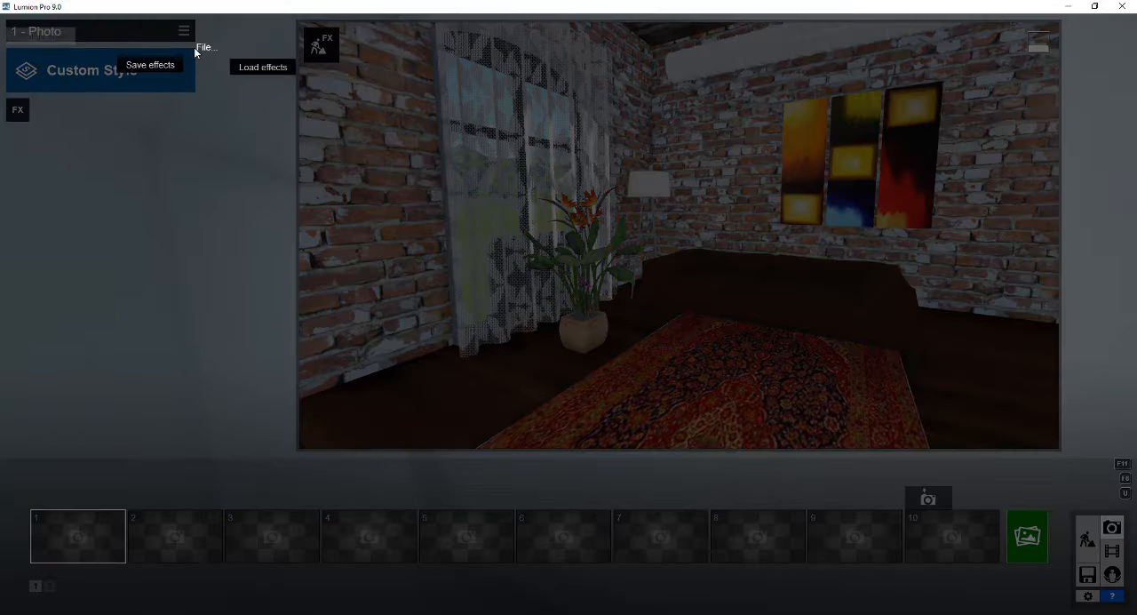
mouse_move(263, 73)
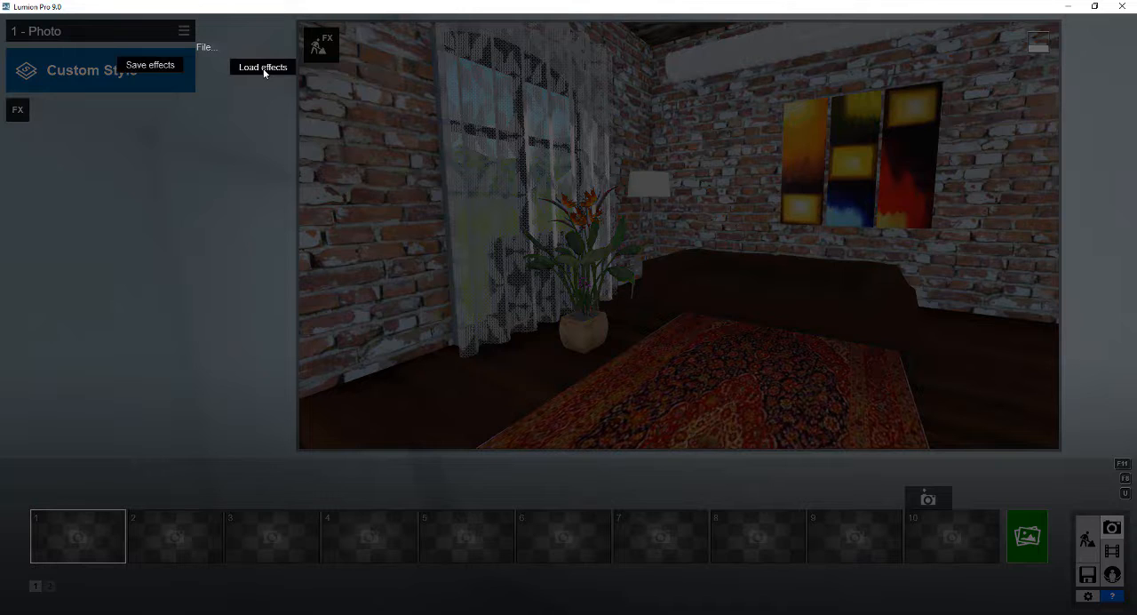
click(262, 67)
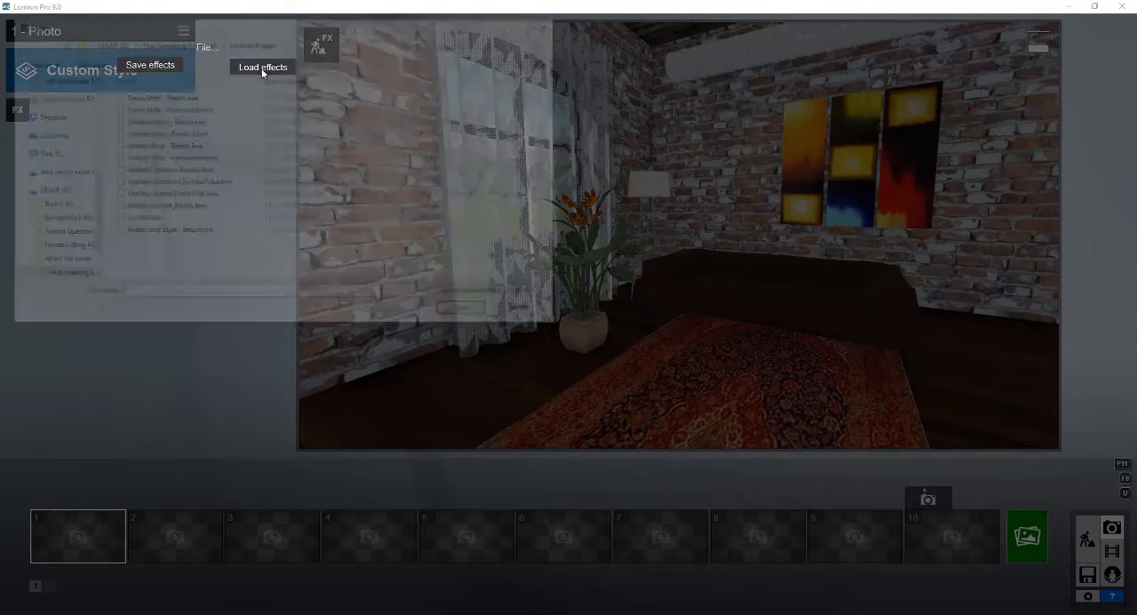
click(263, 66)
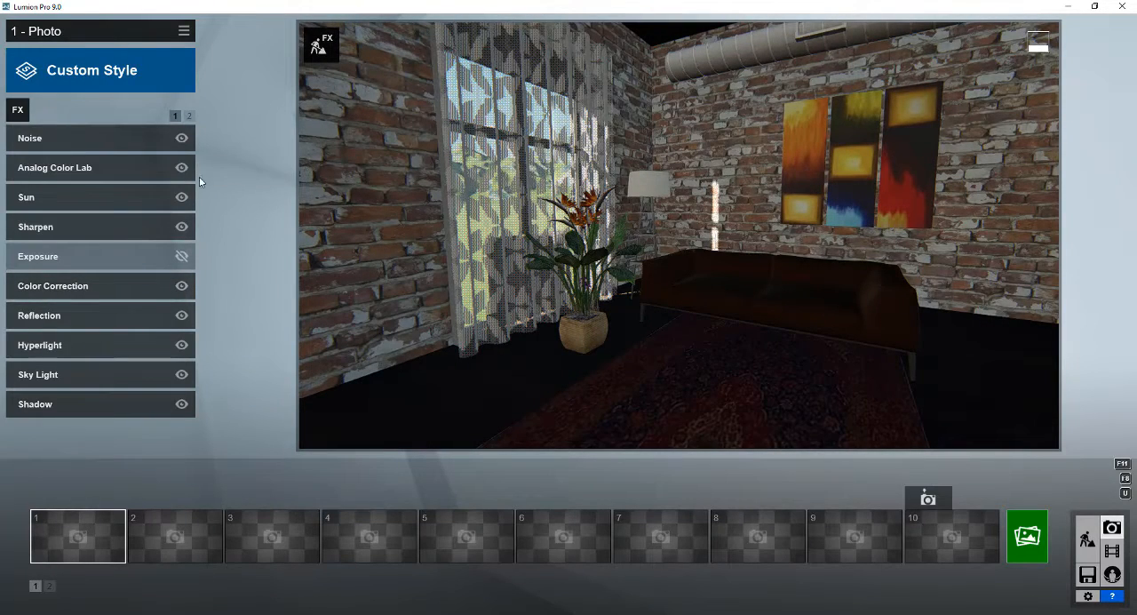
click(26, 196)
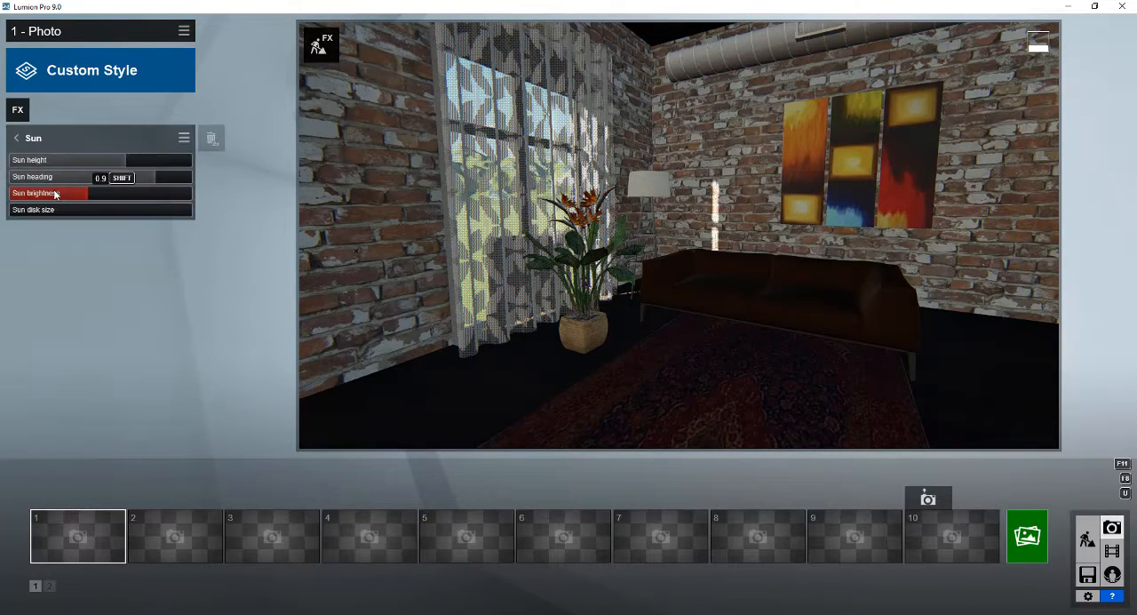
click(16, 138)
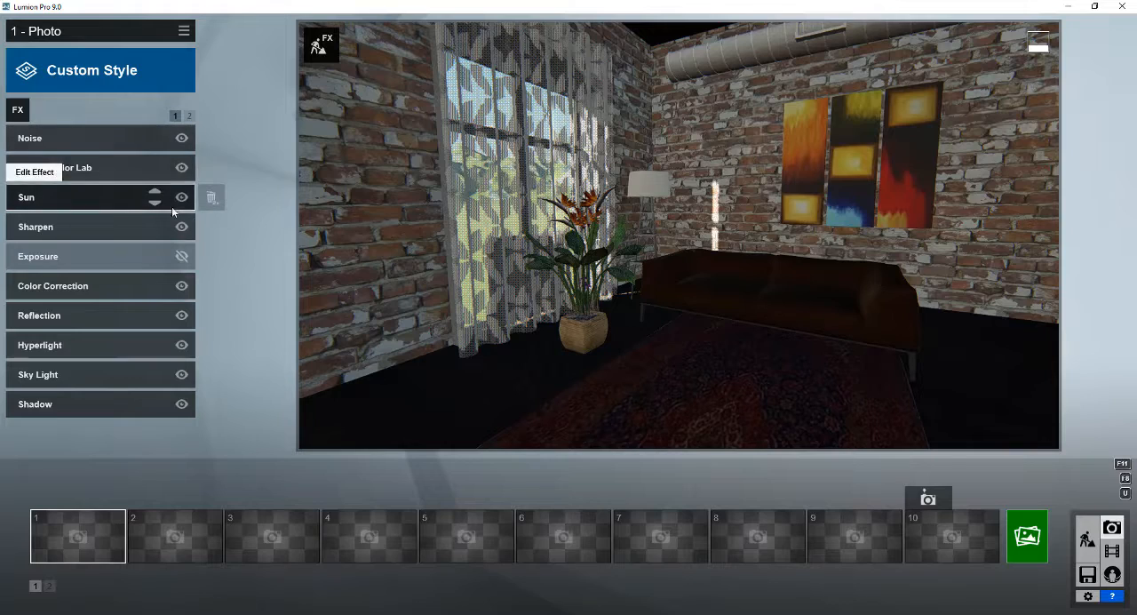
- Rotate the Real Skies heading until sunlight streams through the curtains
click(182, 196)
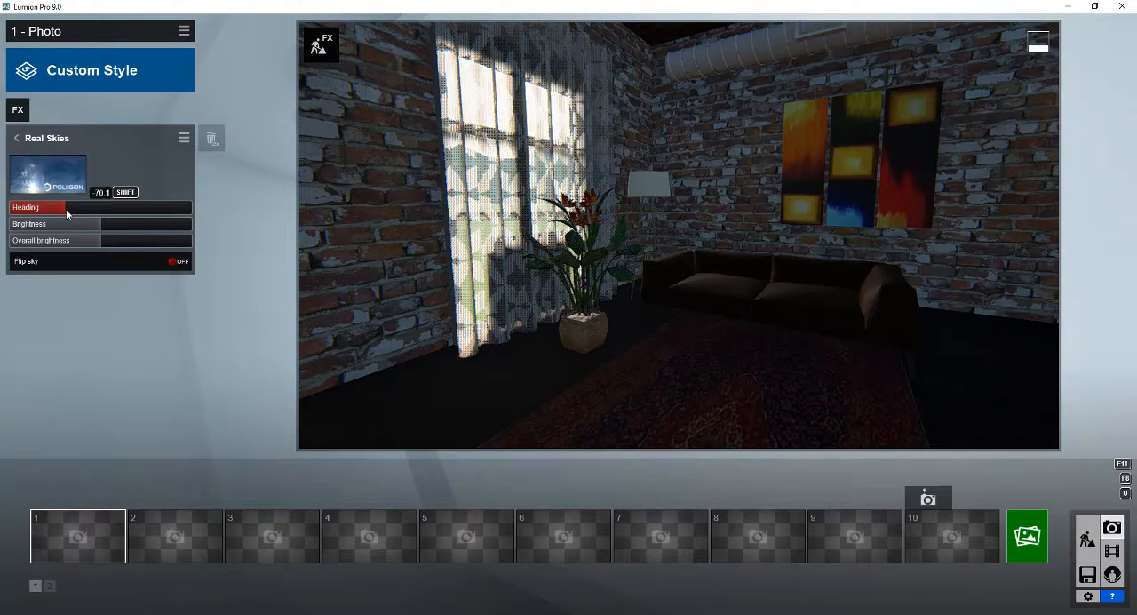
drag(64, 207, 72, 207)
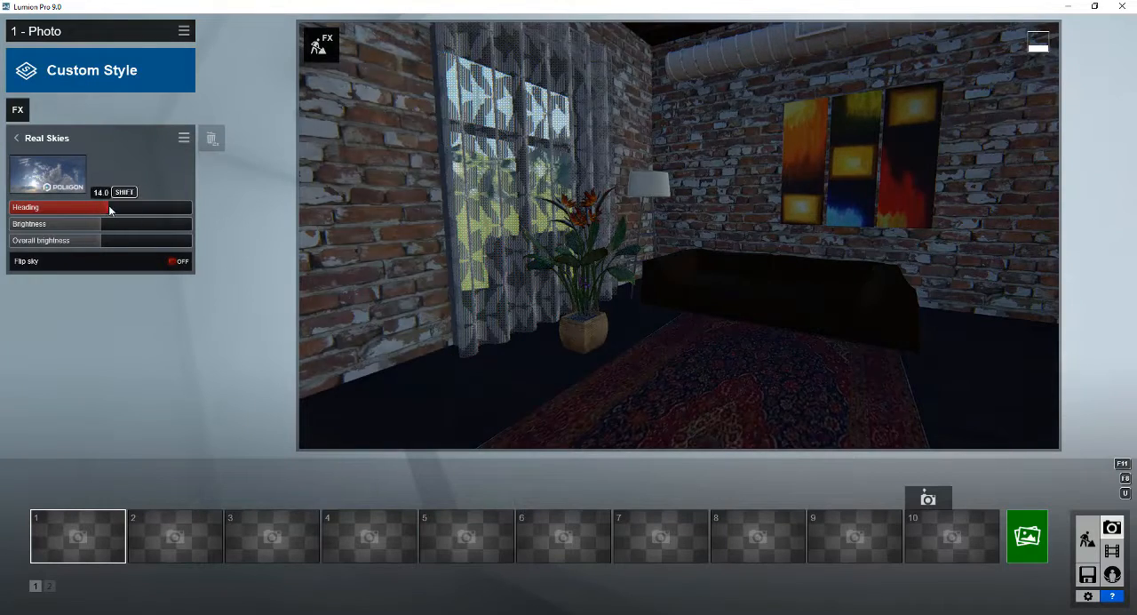
drag(107, 207, 53, 207)
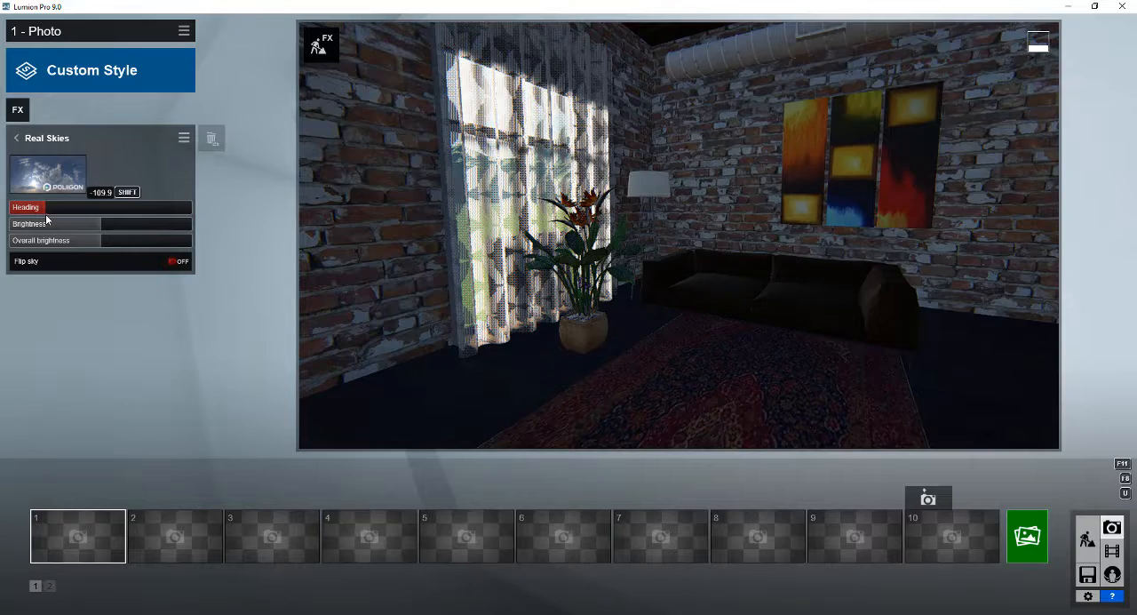
drag(36, 207, 53, 207)
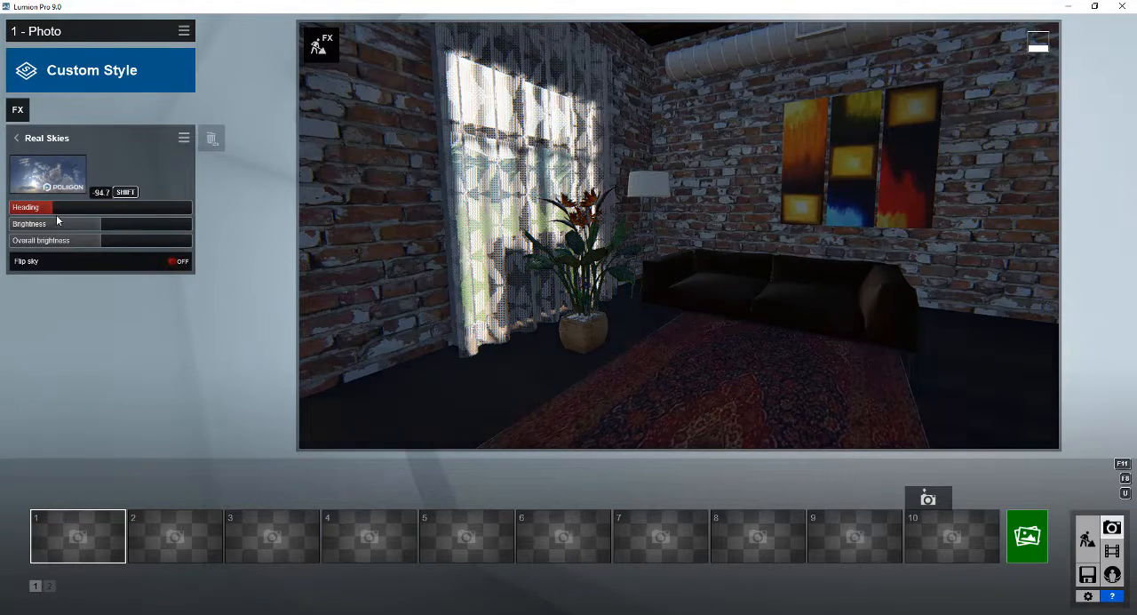
drag(40, 208, 67, 207)
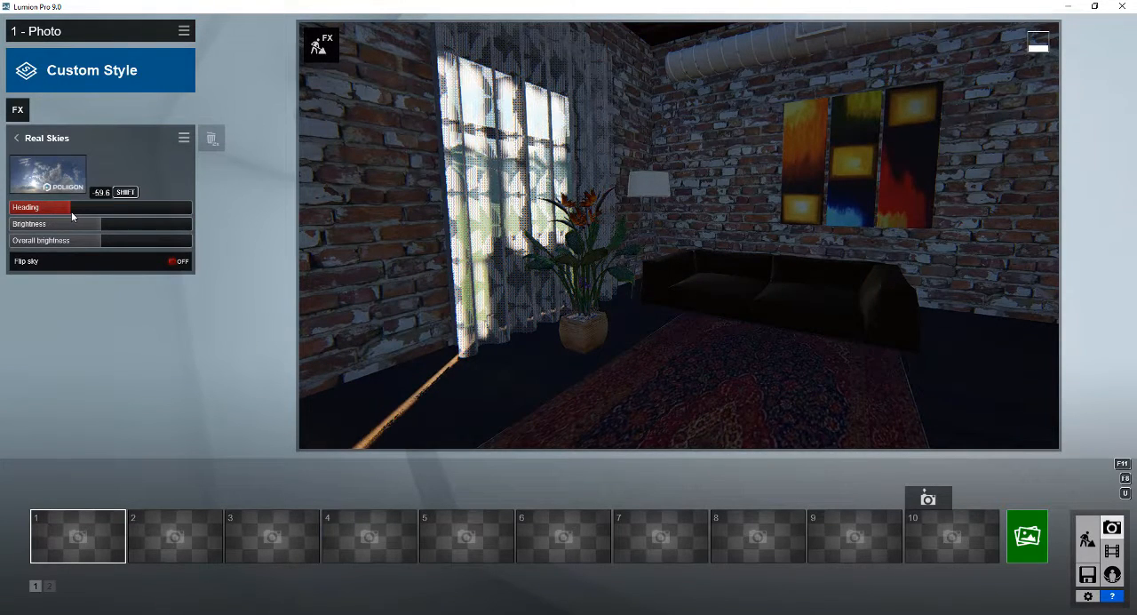
drag(18, 207, 115, 207)
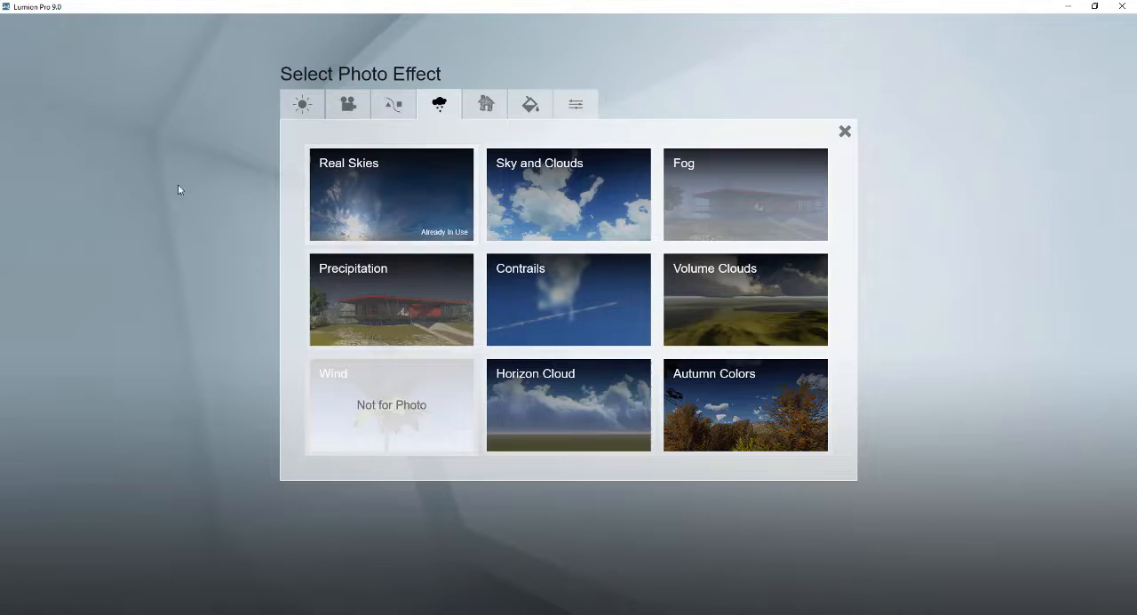
- Add Volumetric Sunlight from the Light effects and adjust the Exposure slider
click(303, 104)
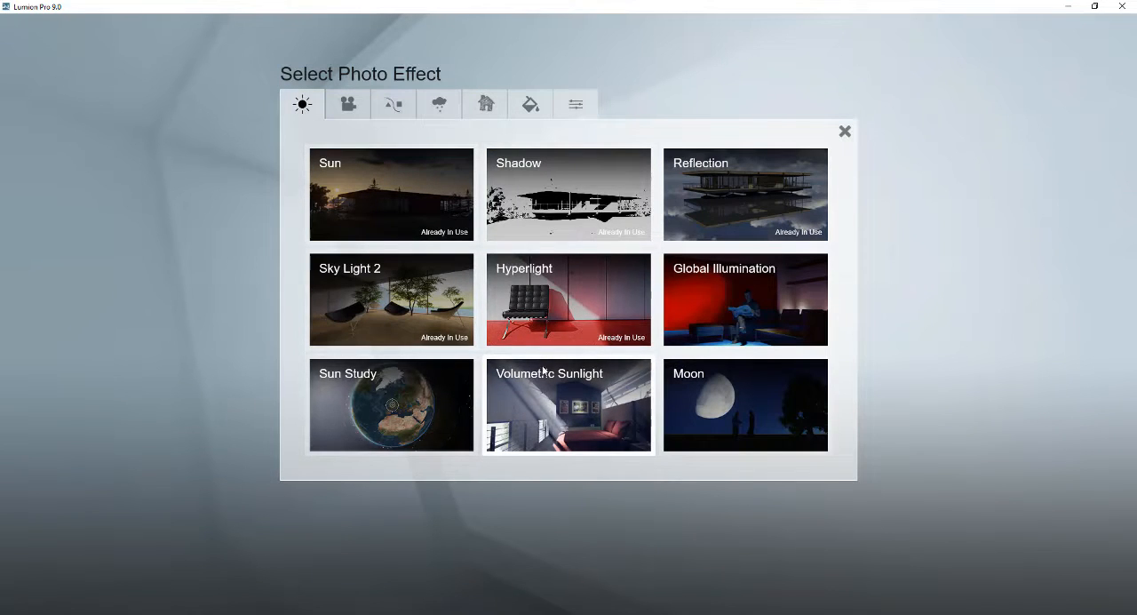
click(568, 405)
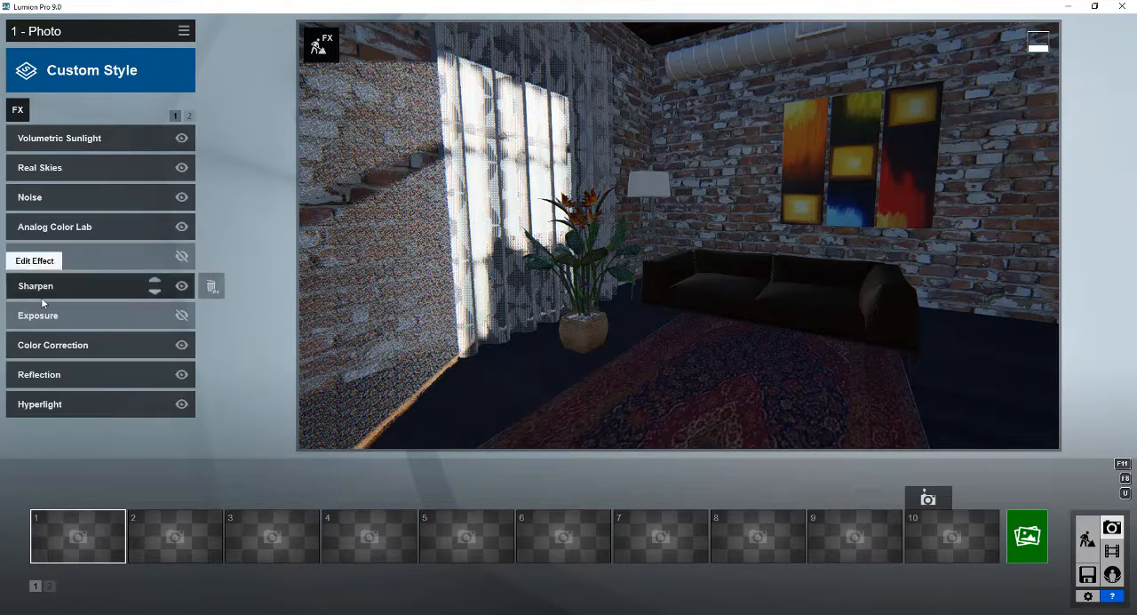
click(38, 316)
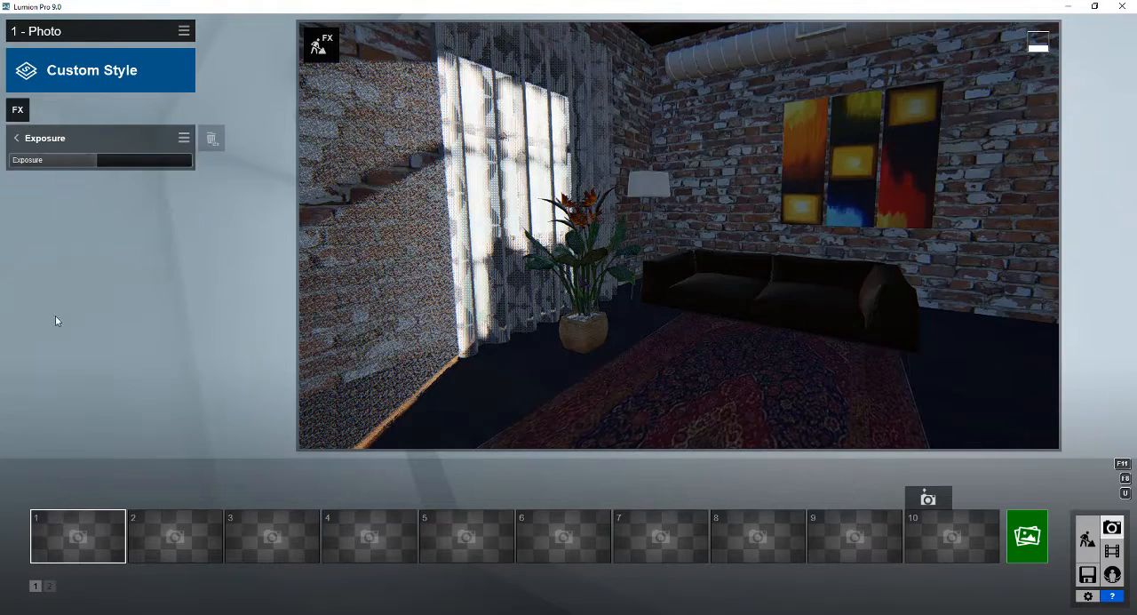
drag(53, 160, 128, 160)
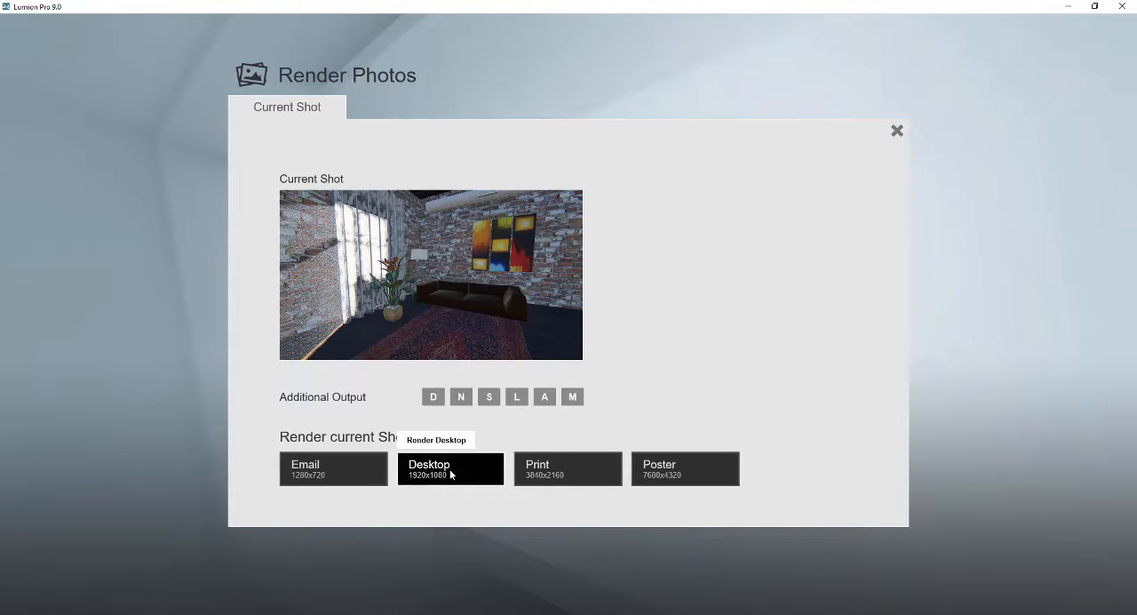
- Render the photo at Desktop 1920x1080 and save it as 'Curtains 9'
click(451, 468)
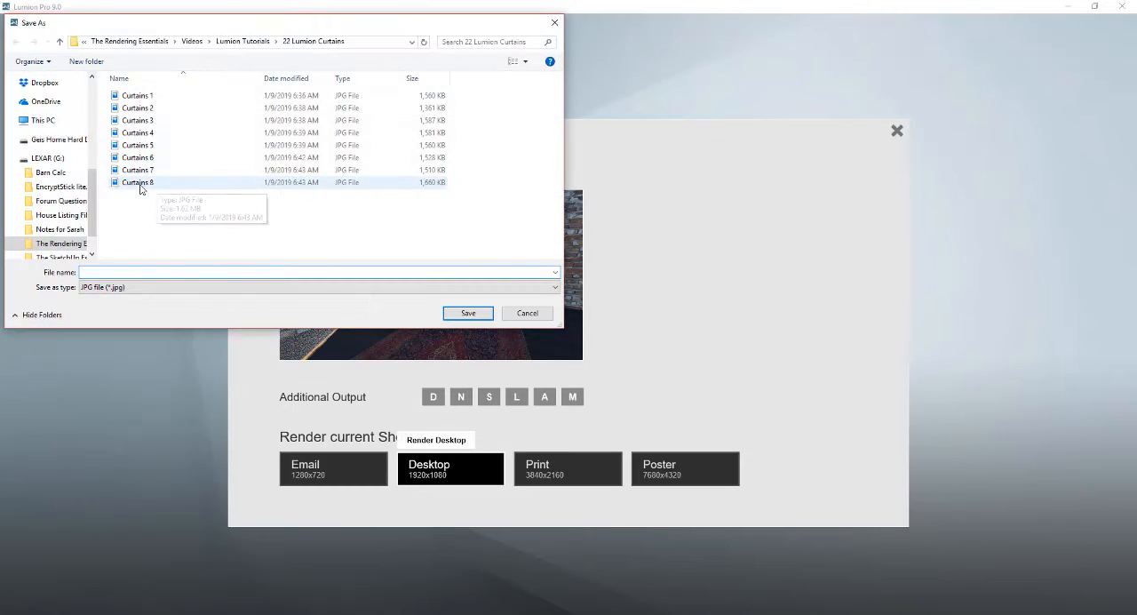
click(138, 182)
text(Curtains 9)
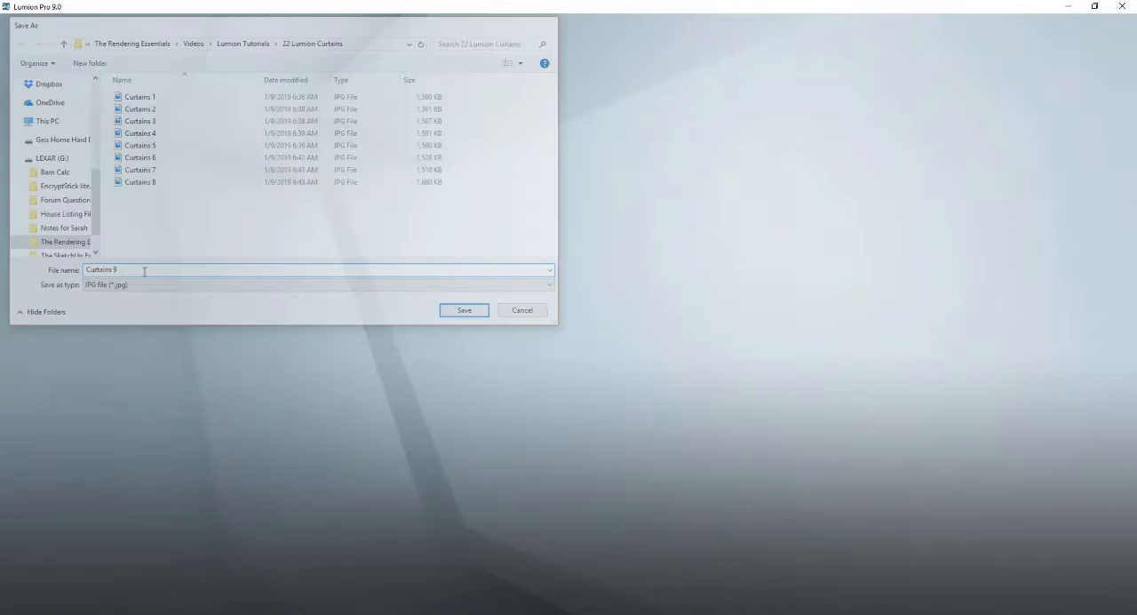
click(463, 310)
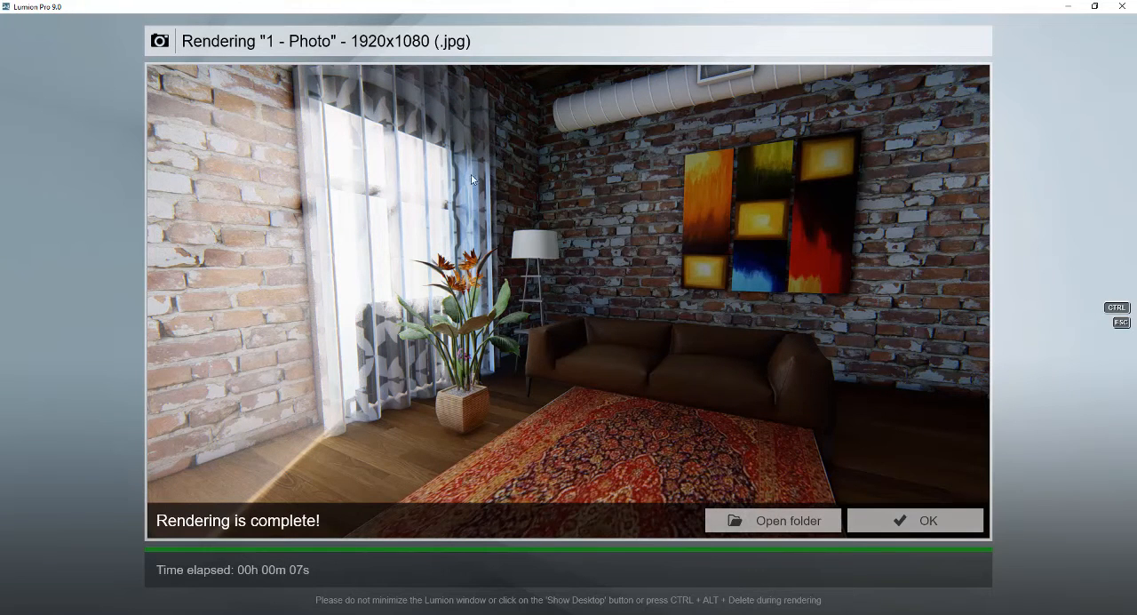
mouse_move(373, 228)
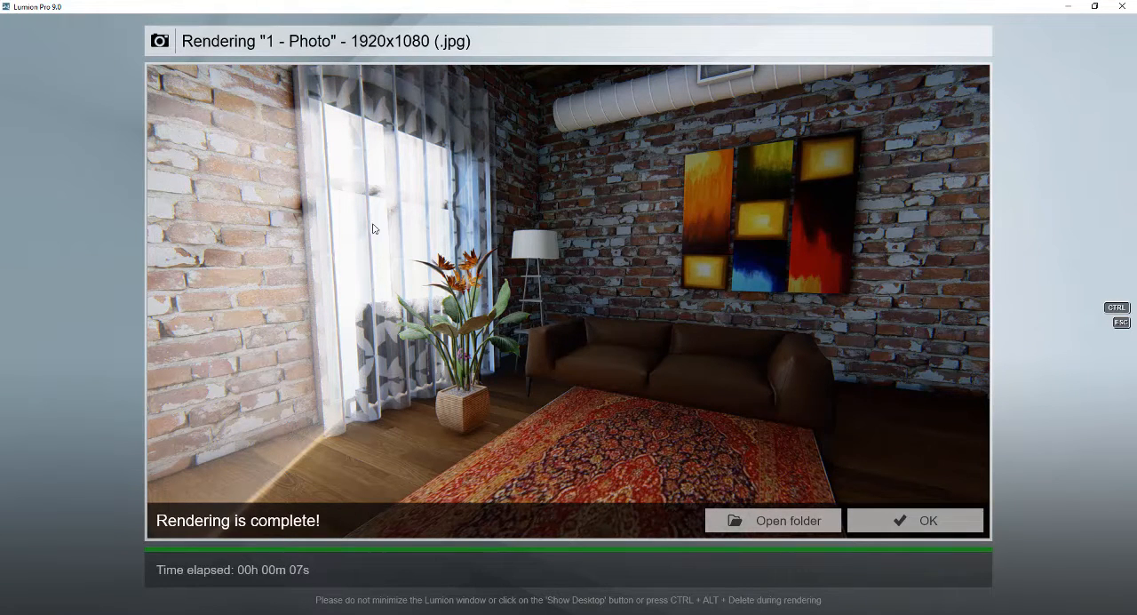
mouse_move(269, 322)
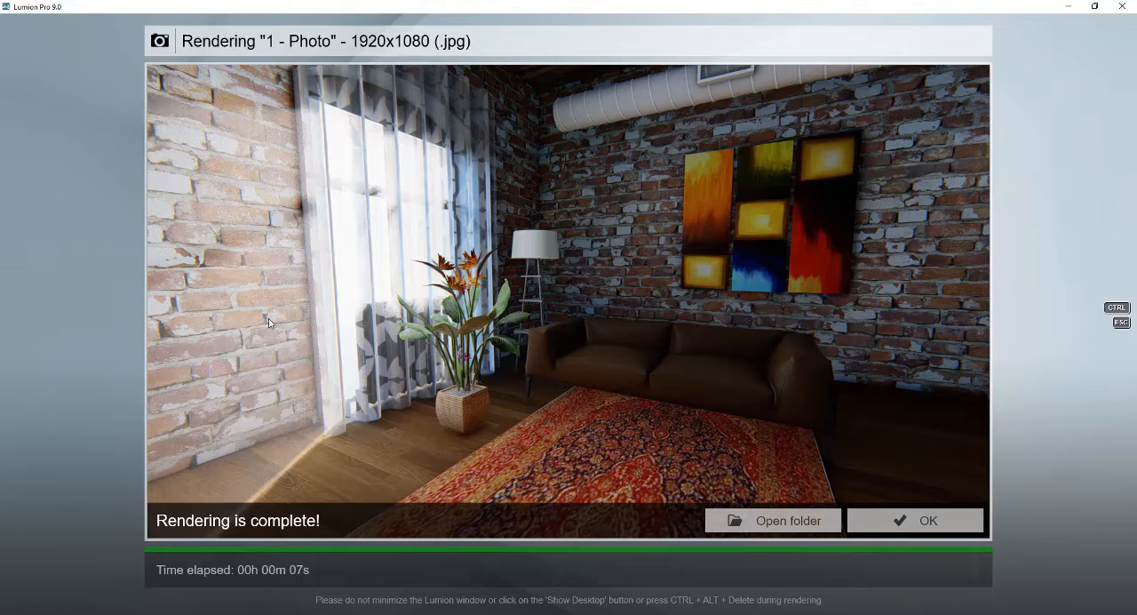
mouse_move(736, 439)
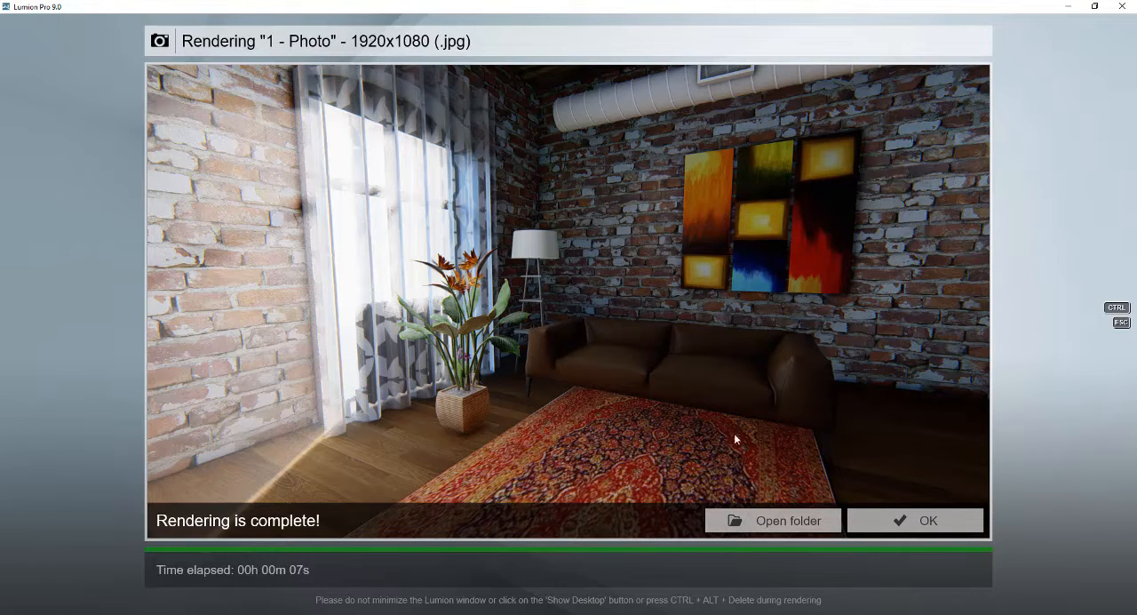
mouse_move(802, 412)
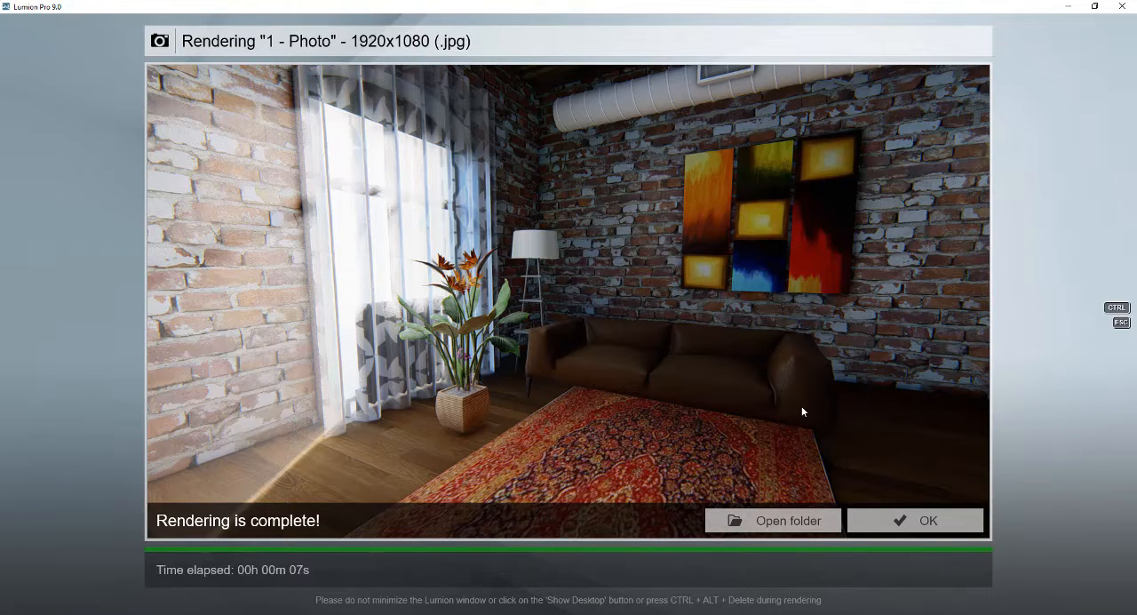